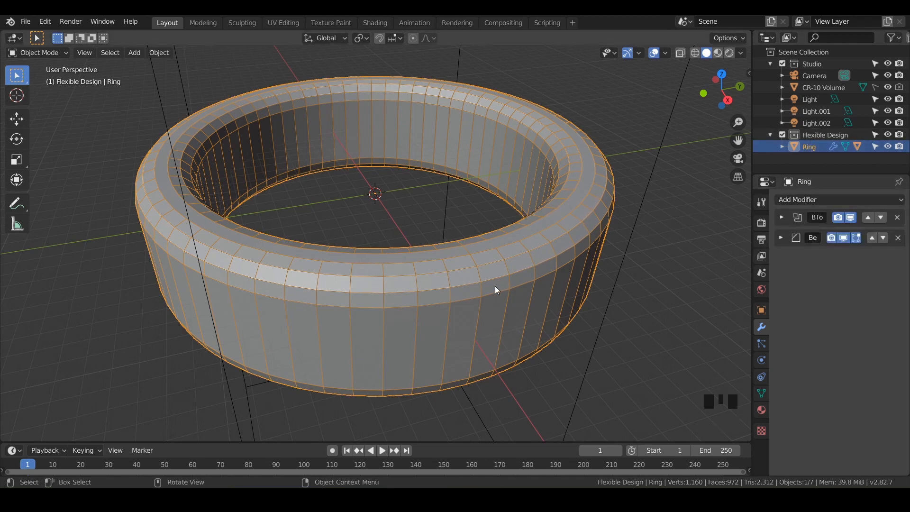
Orbit around the flexible ring, then switch to Top Orthographic view
drag(496, 290, 461, 347)
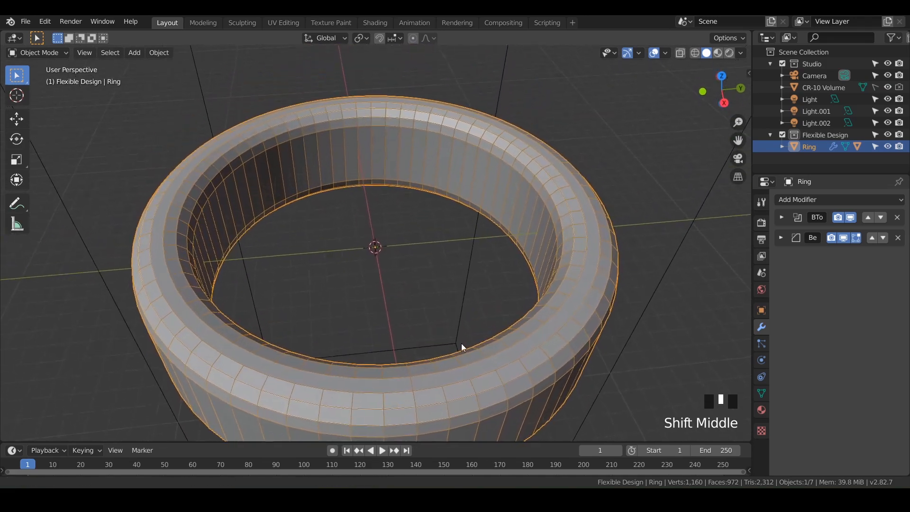
drag(461, 347, 540, 199)
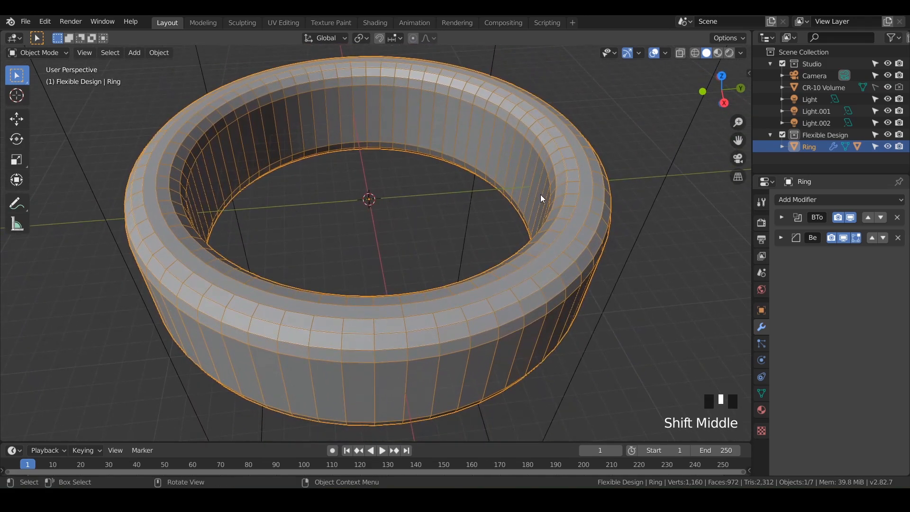
key(NUMPAD_7)
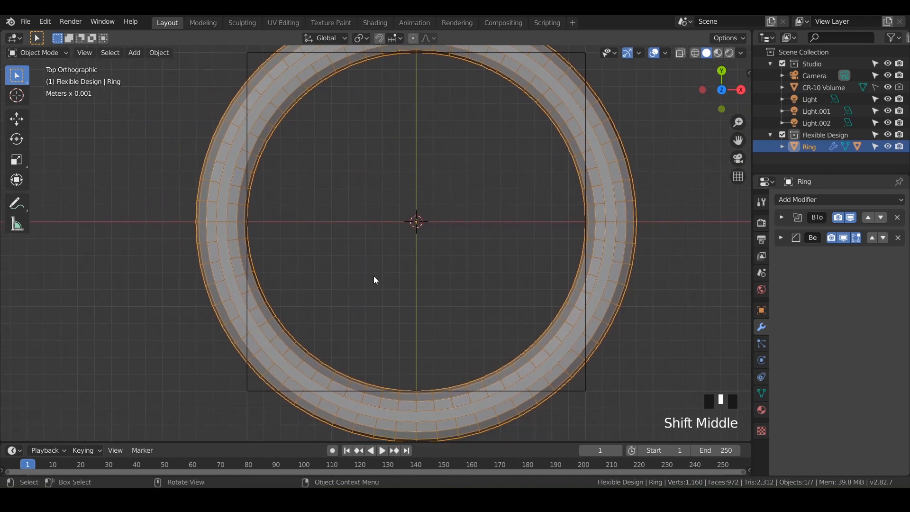
Add a text object at the ring's centre, frame it, and enter text editing
key(shift+a)
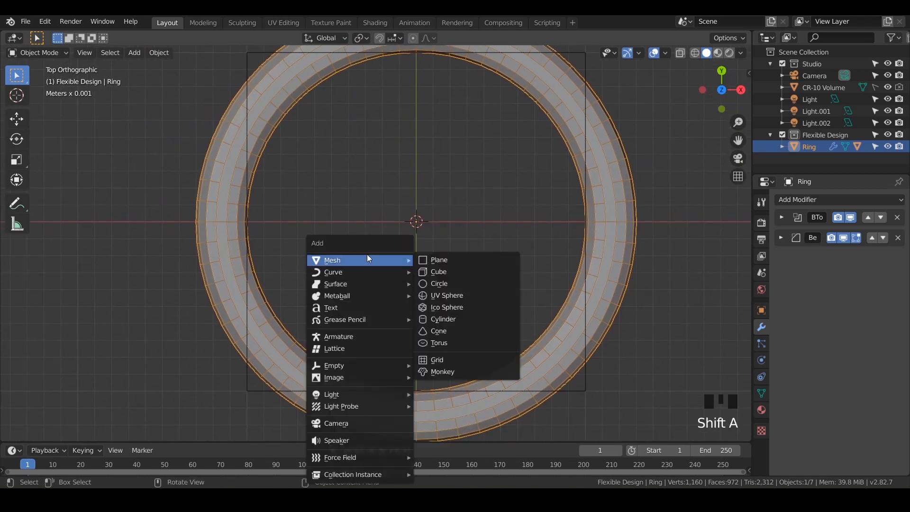
mouse_move(331, 307)
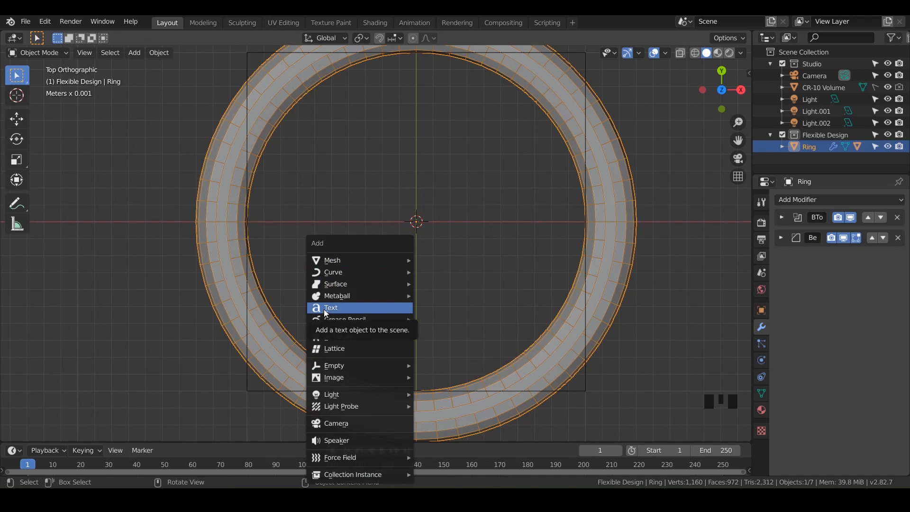
click(331, 307)
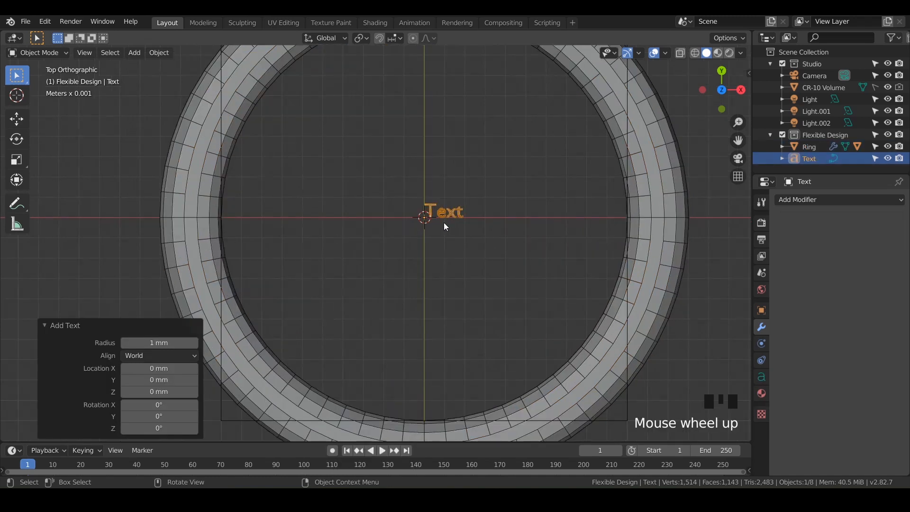
key(NUMPAD_PERIOD)
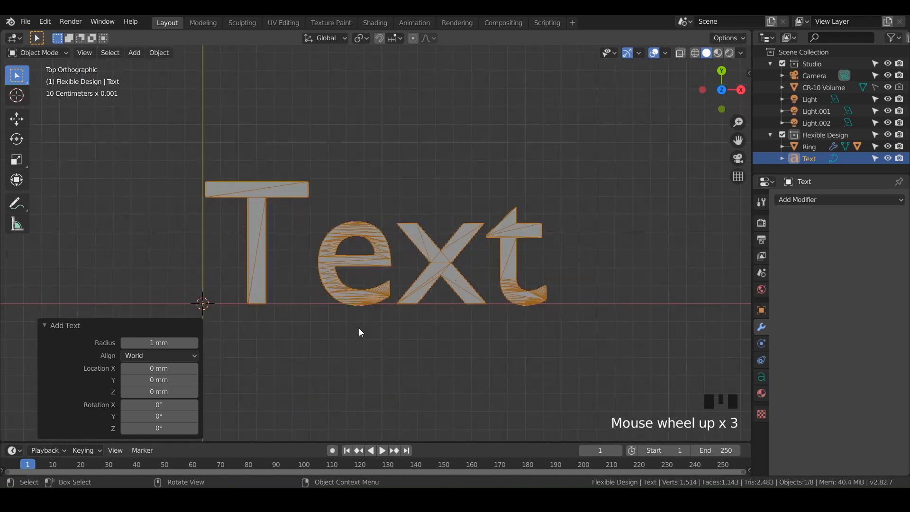
key(NUMPAD_PERIOD)
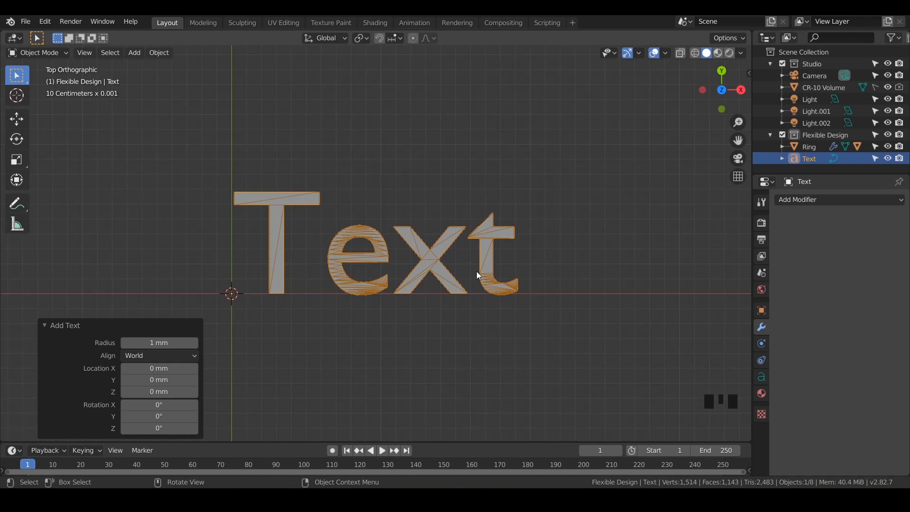
key(Tab)
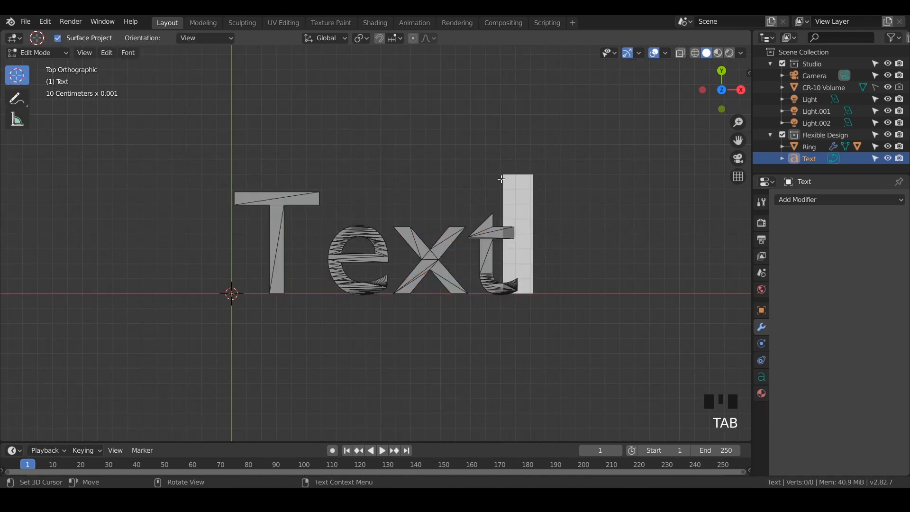
Erase the default word 'Text' and type 'CUSTOM'
key(Tab)
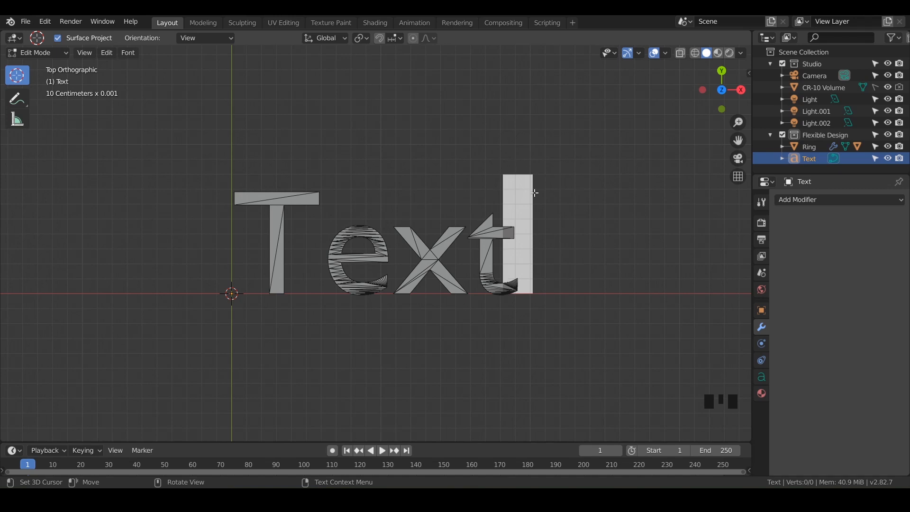
mouse_move(523, 290)
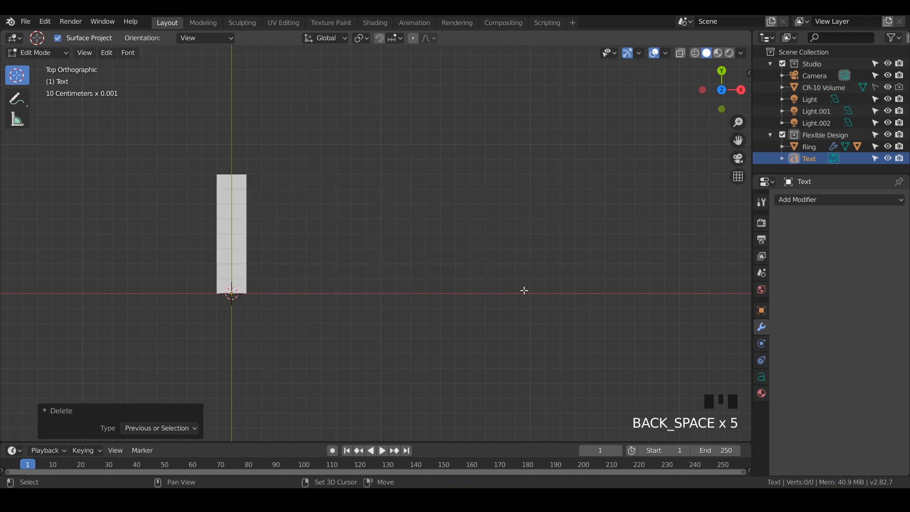
text(CUSTOM)
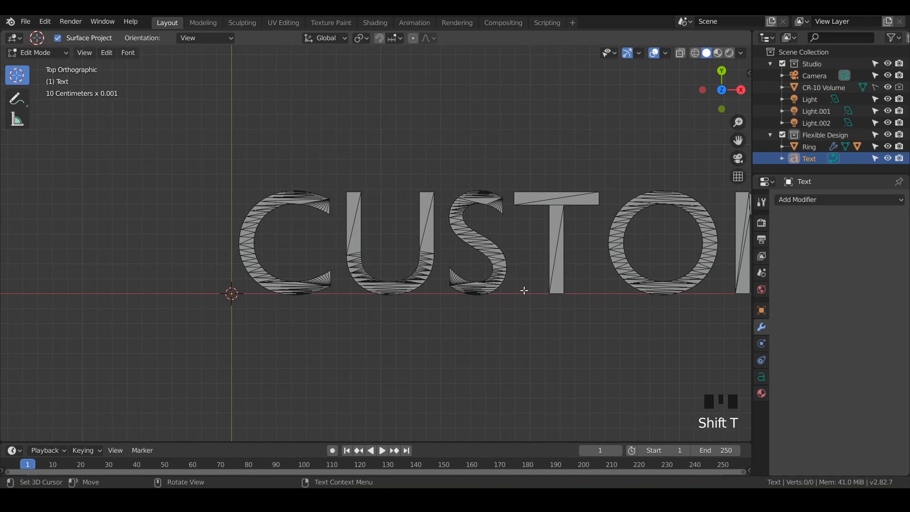
mouse_move(386, 257)
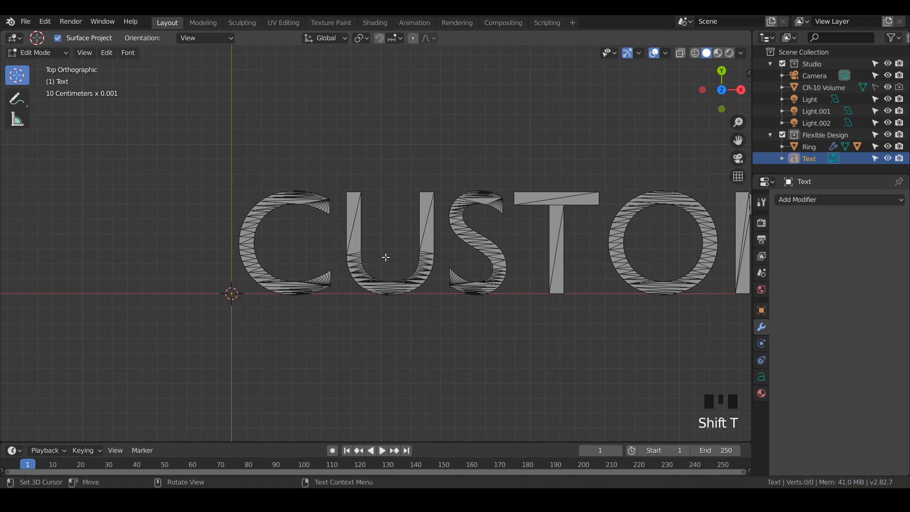
Zoom out to see the CUSTOM TEXT lettering inside the ring
scroll(down, 3)
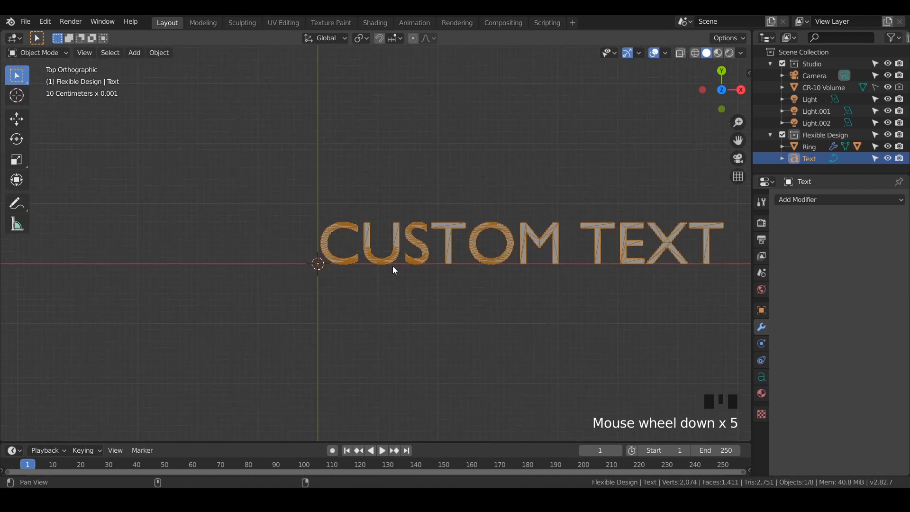
scroll(down, 3)
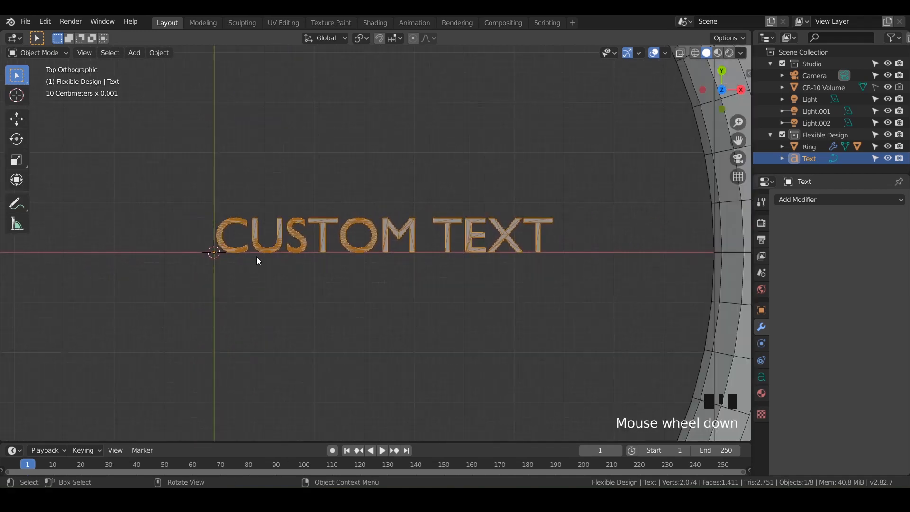
scroll(down, 3)
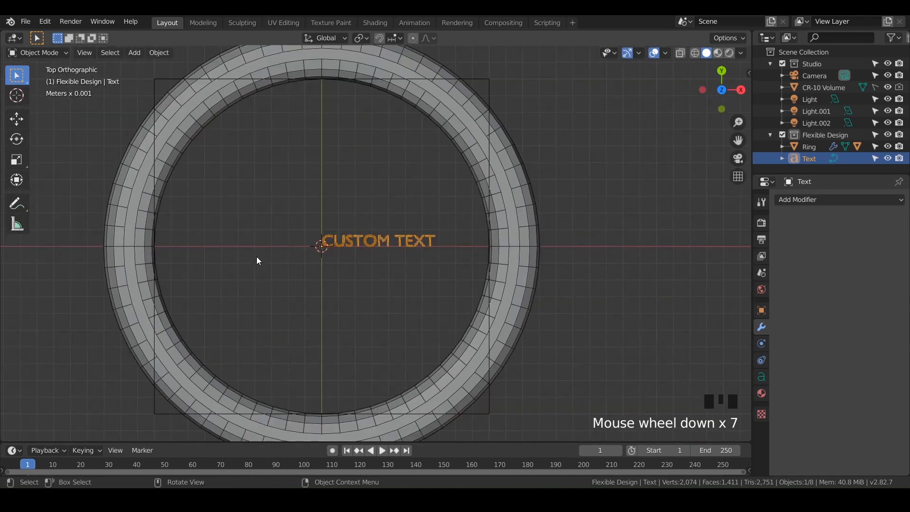
scroll(up, 3)
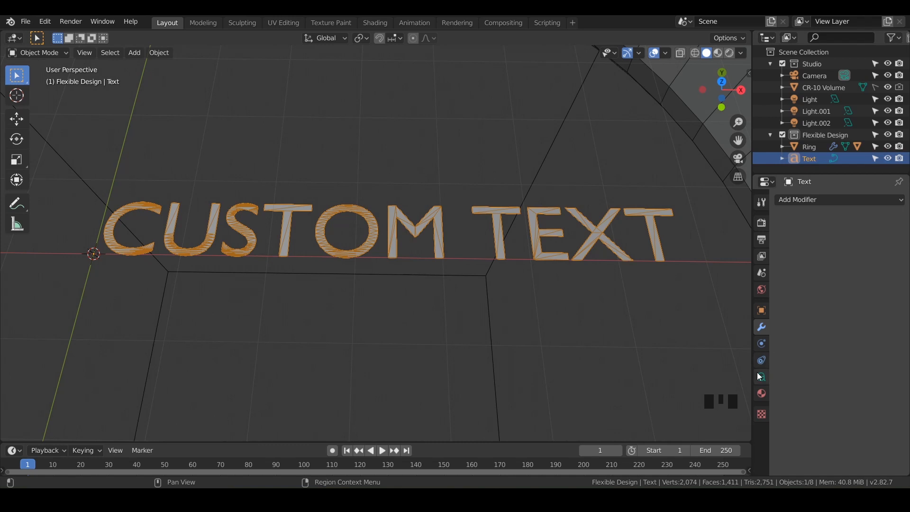
mouse_move(760, 376)
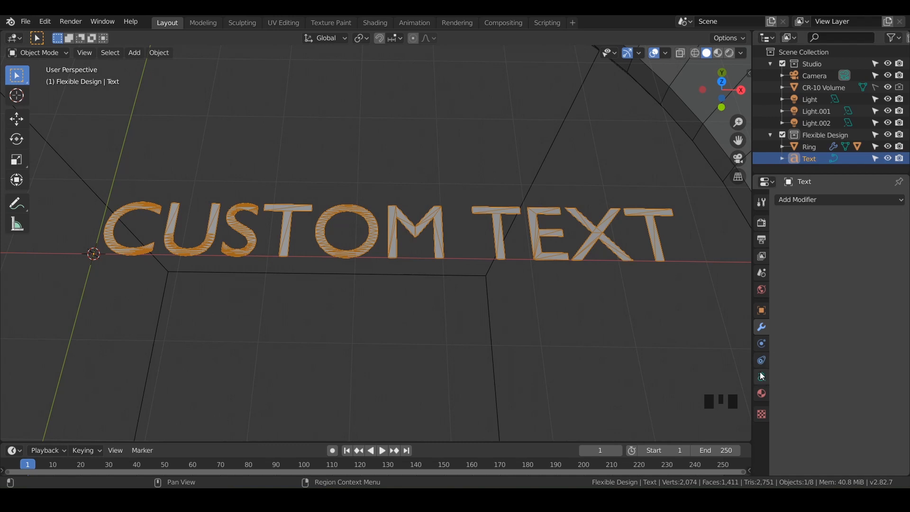
In the text's Geometry settings, try a thick extrusion, then reset Extrude to 0 mm
click(760, 376)
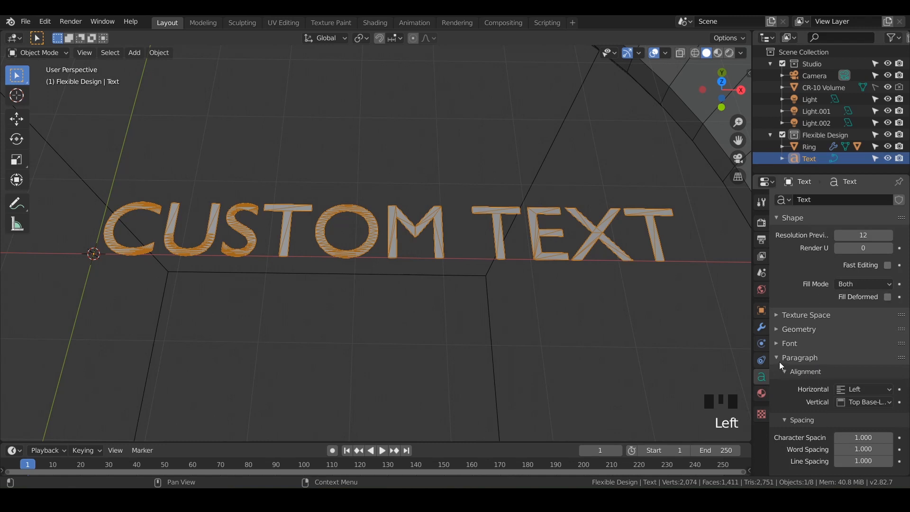
click(799, 356)
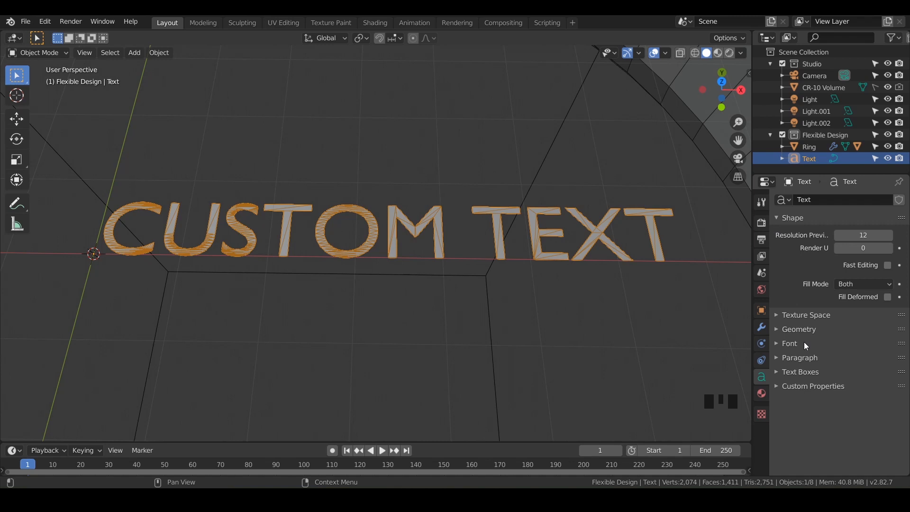
click(777, 329)
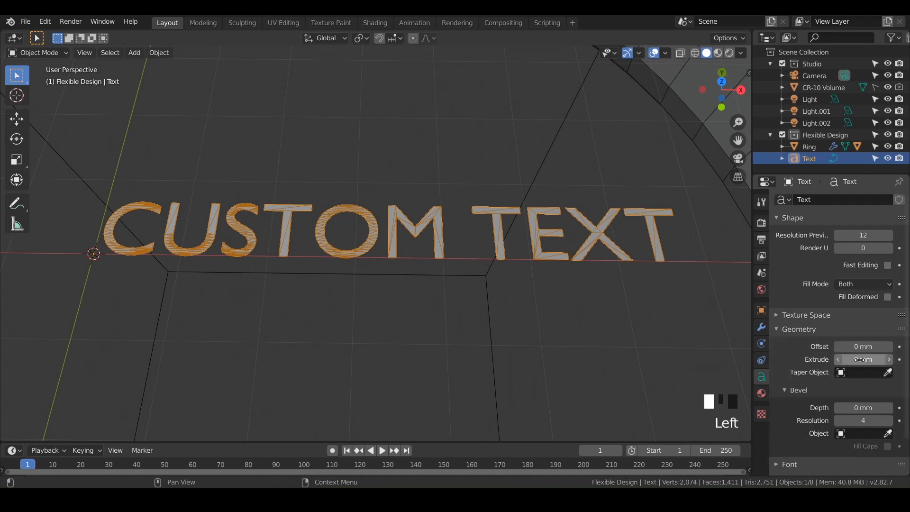
click(863, 359)
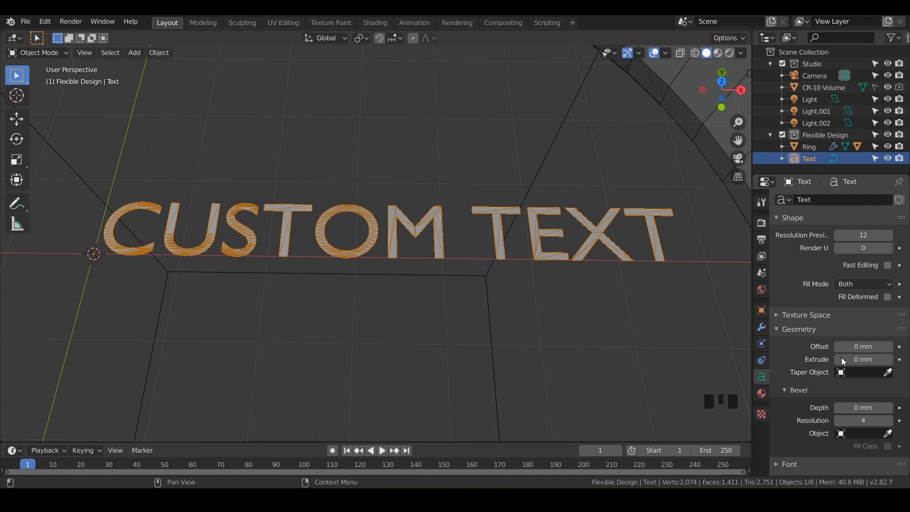
mouse_move(542, 352)
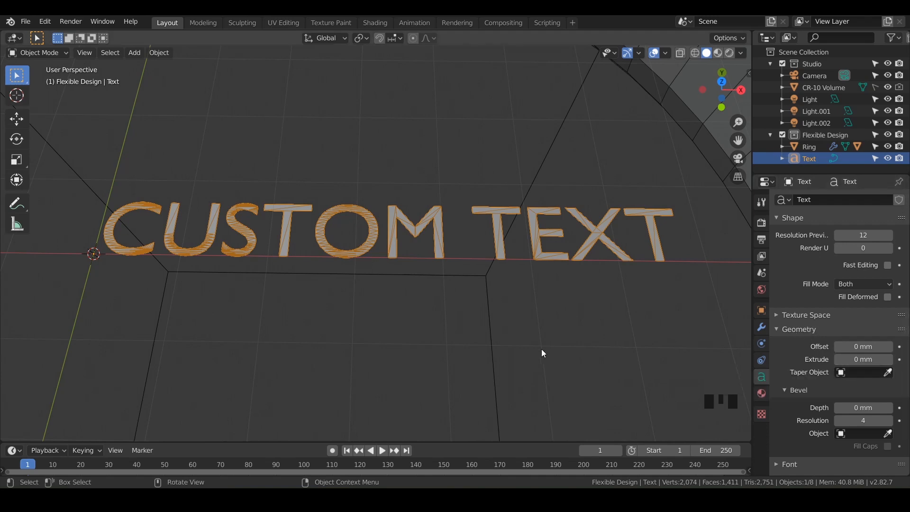
drag(543, 354, 465, 316)
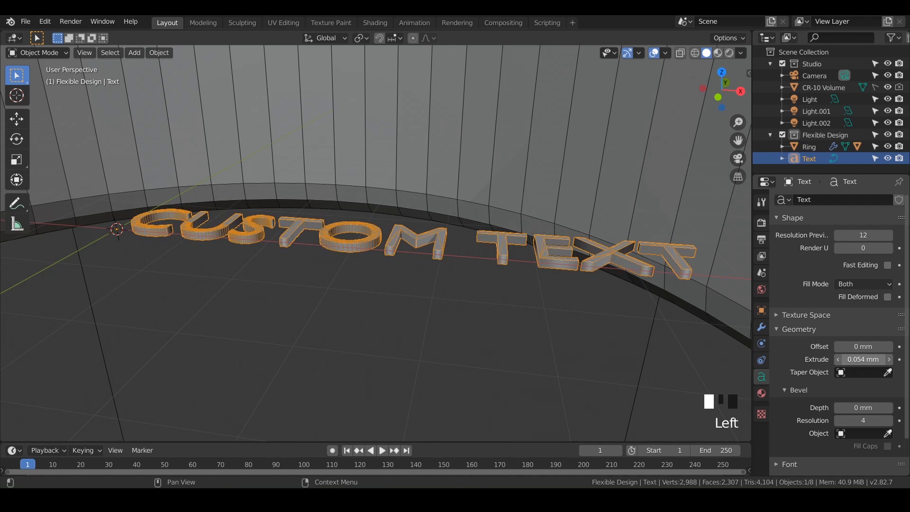
drag(862, 359, 876, 358)
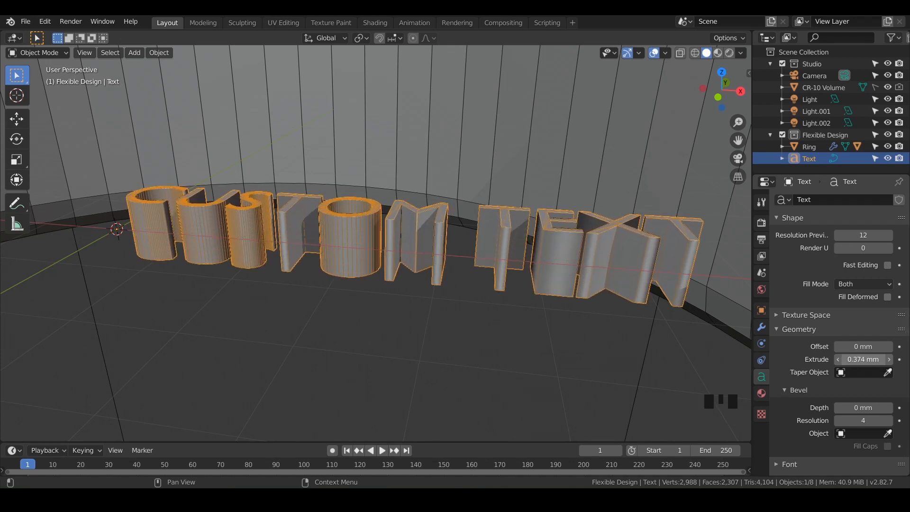
drag(863, 359, 871, 359)
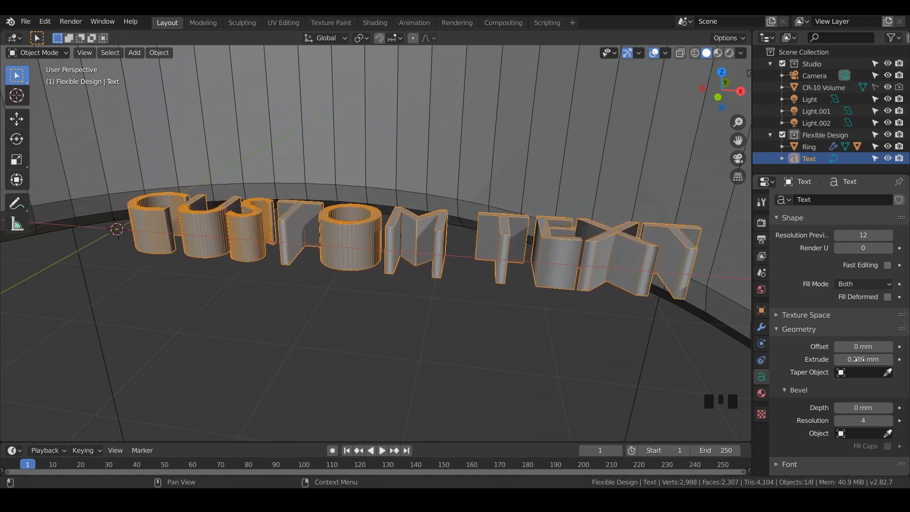
click(863, 359)
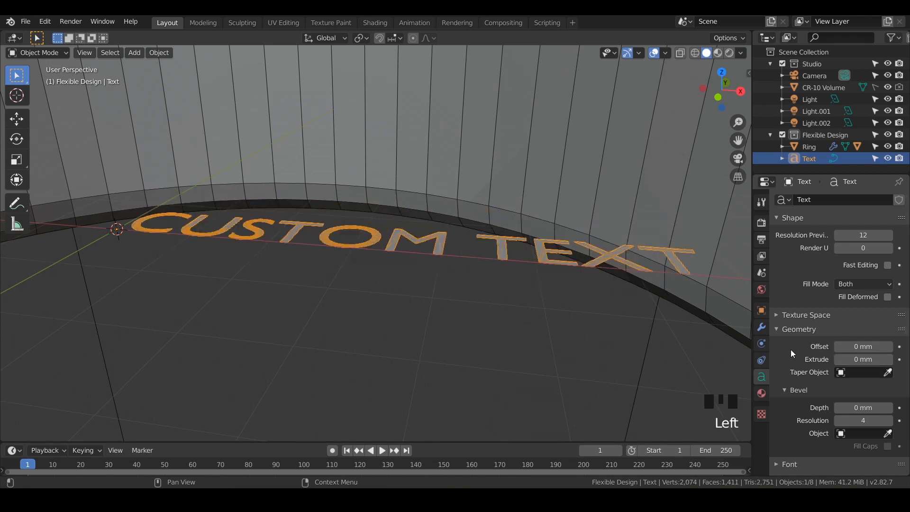
mouse_move(761, 328)
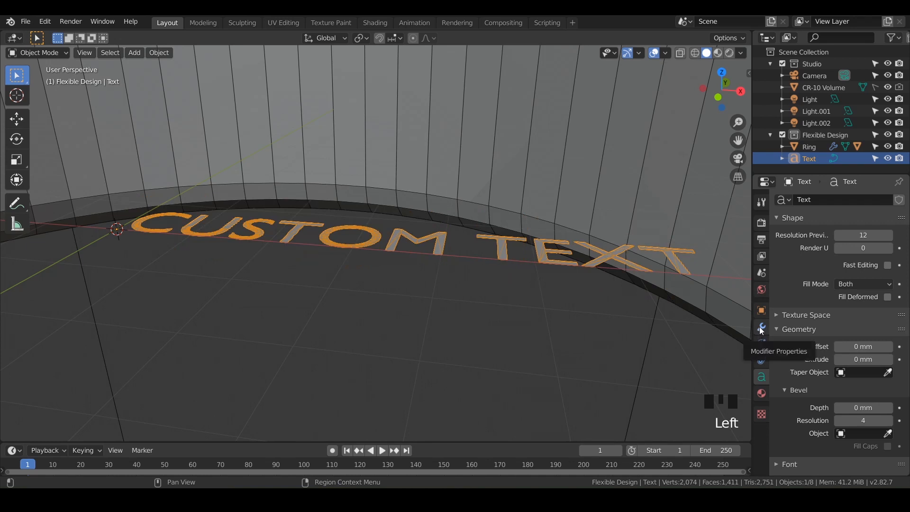
Add a Solidify modifier to the text with 0.2 mm thickness and Even Thickness
click(761, 326)
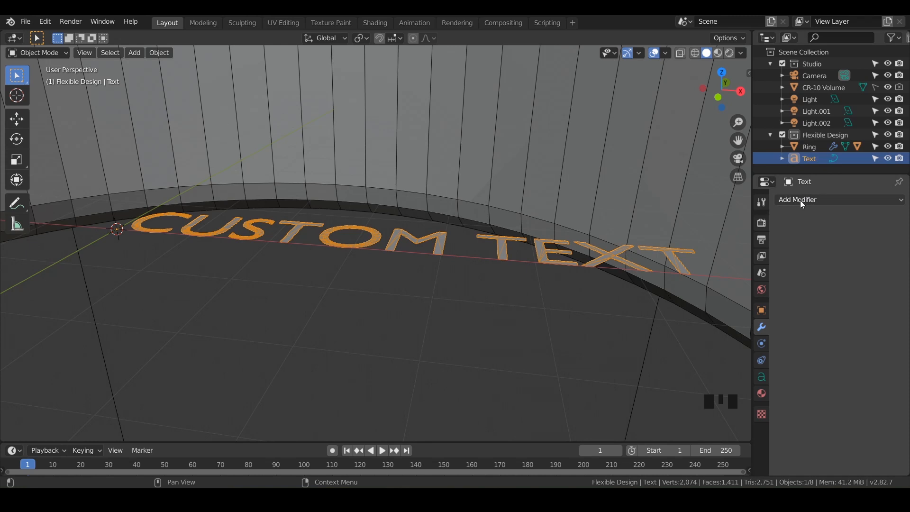
click(797, 199)
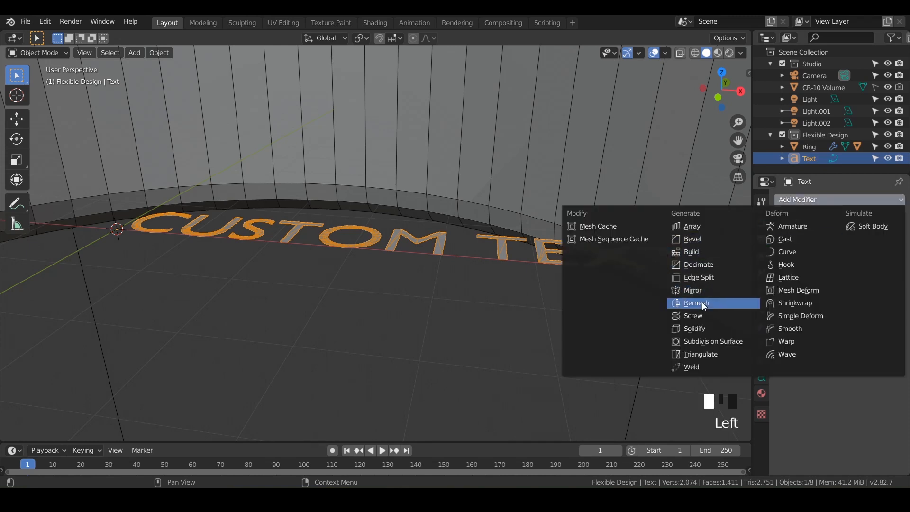
mouse_move(694, 328)
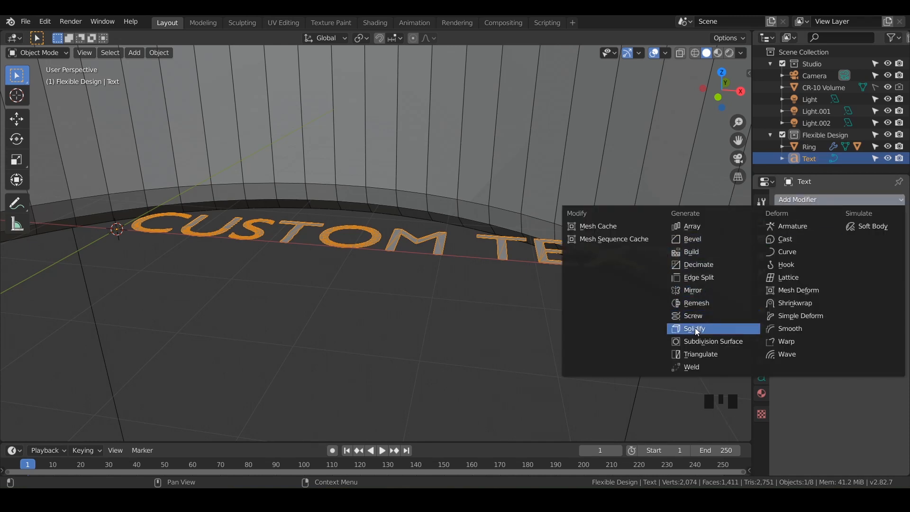
click(694, 329)
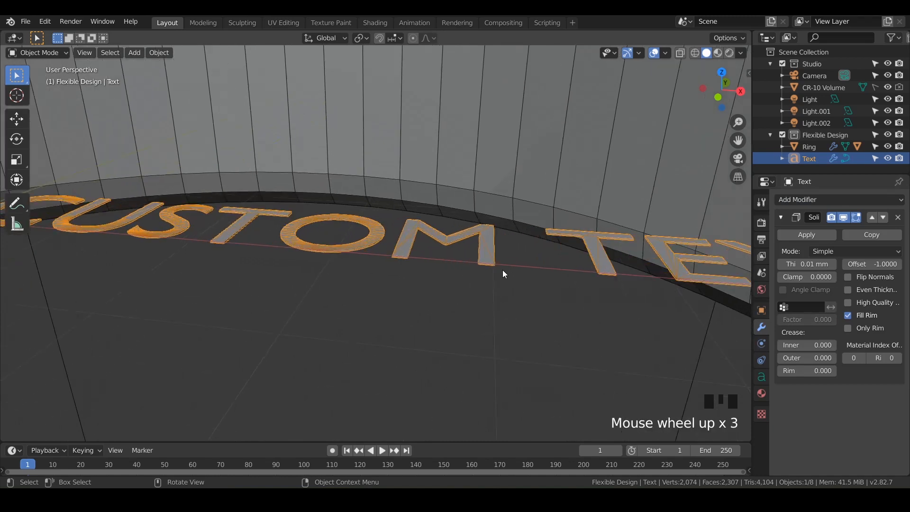
scroll(down, 3)
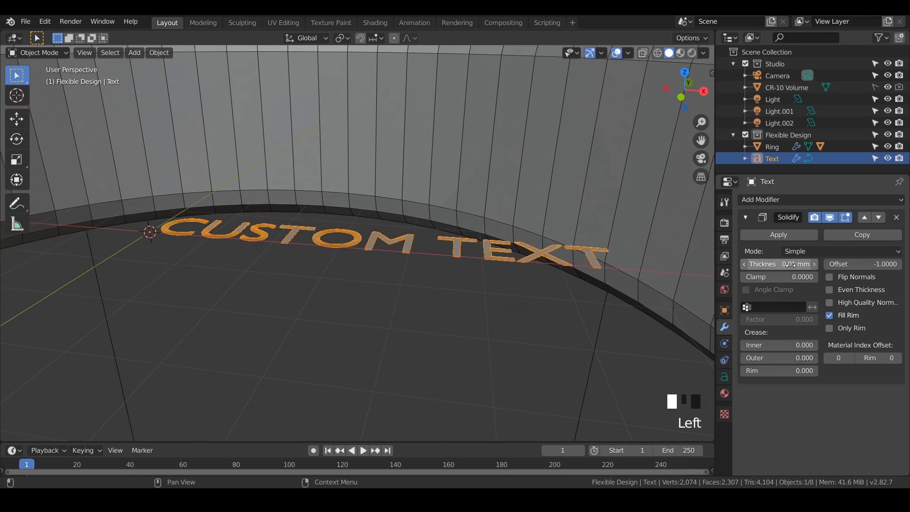
double_click(778, 264)
text(0.2)
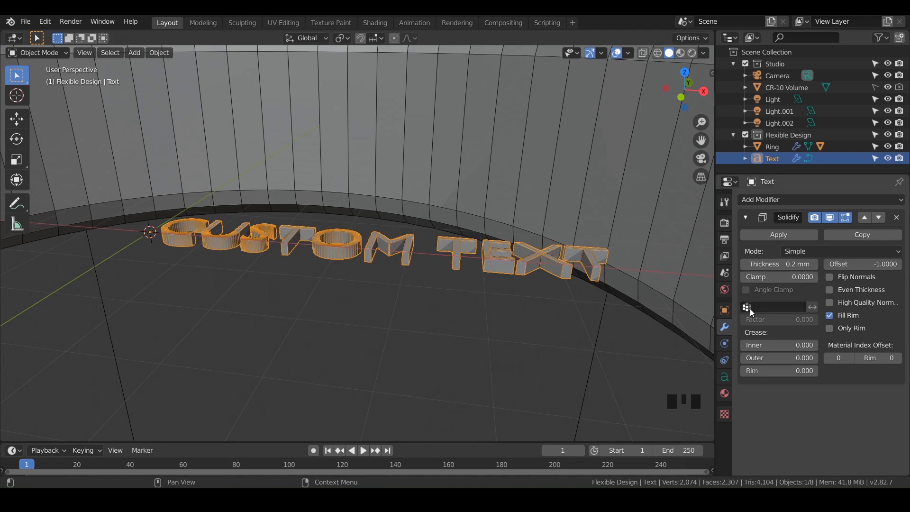
click(830, 290)
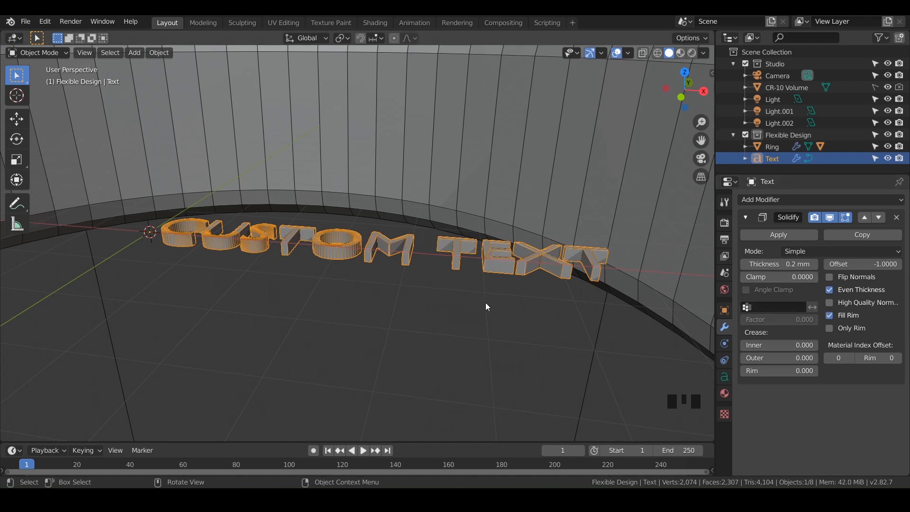
drag(486, 307, 447, 298)
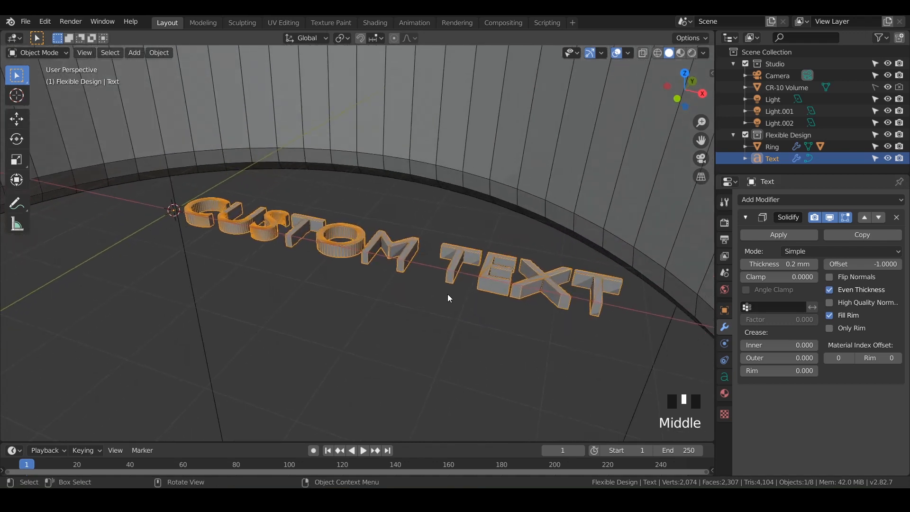
scroll(down, 3)
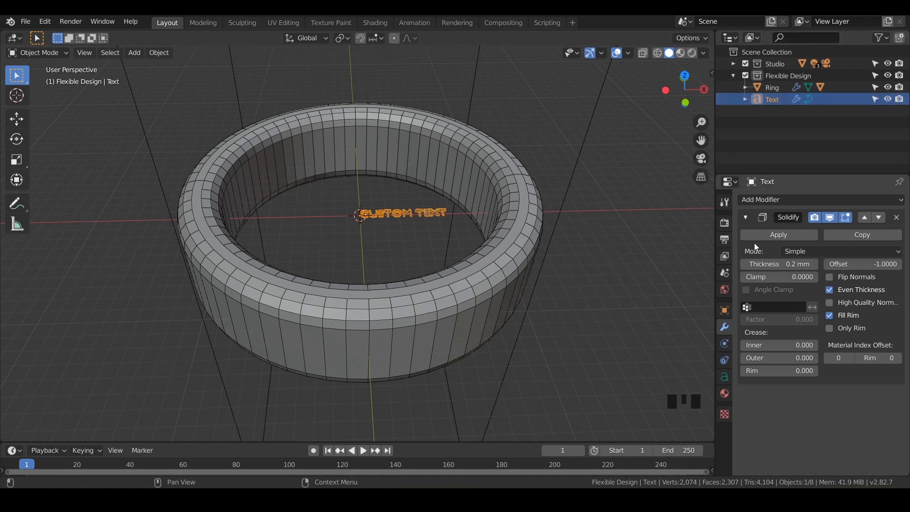
Add a Curve deform modifier to the text below the Solidify modifier
click(760, 199)
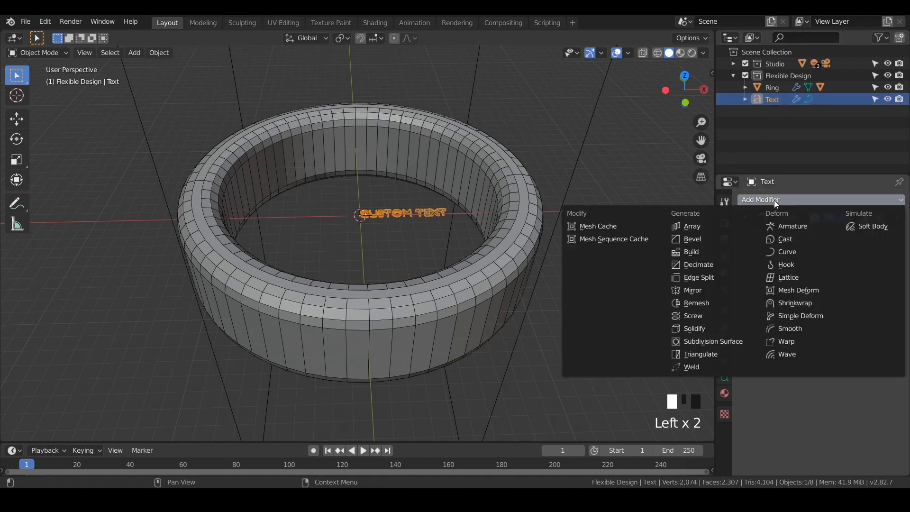
mouse_move(786, 251)
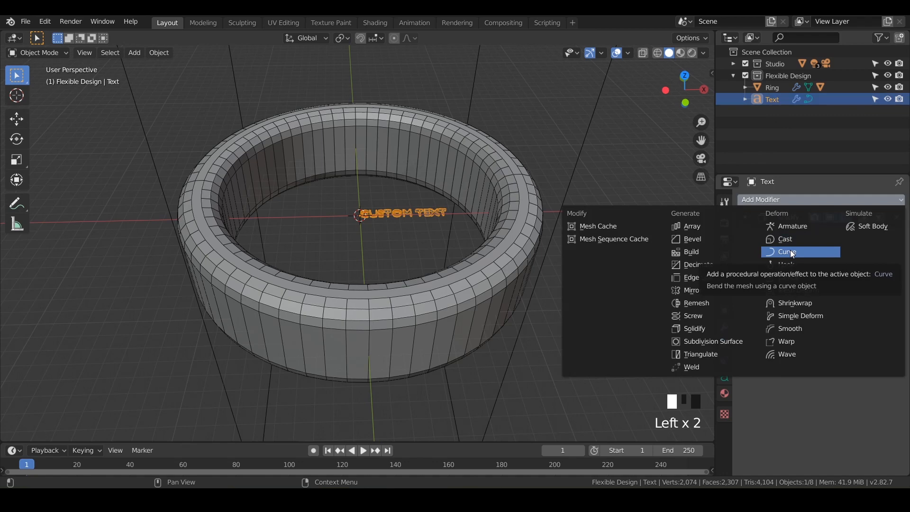
click(786, 251)
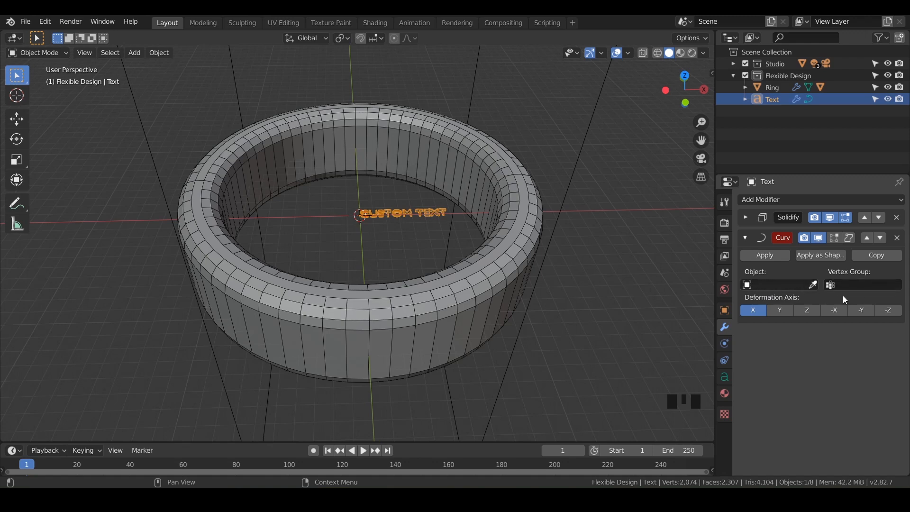
mouse_move(841, 287)
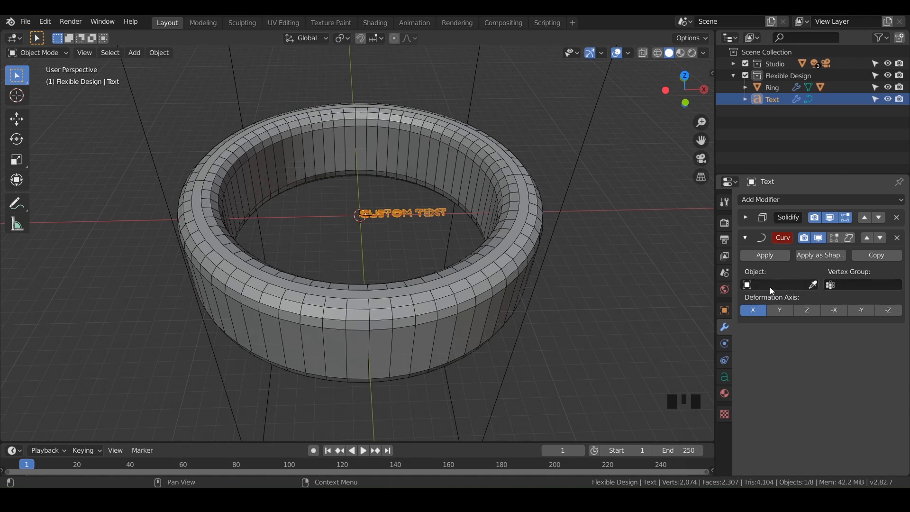
mouse_move(763, 287)
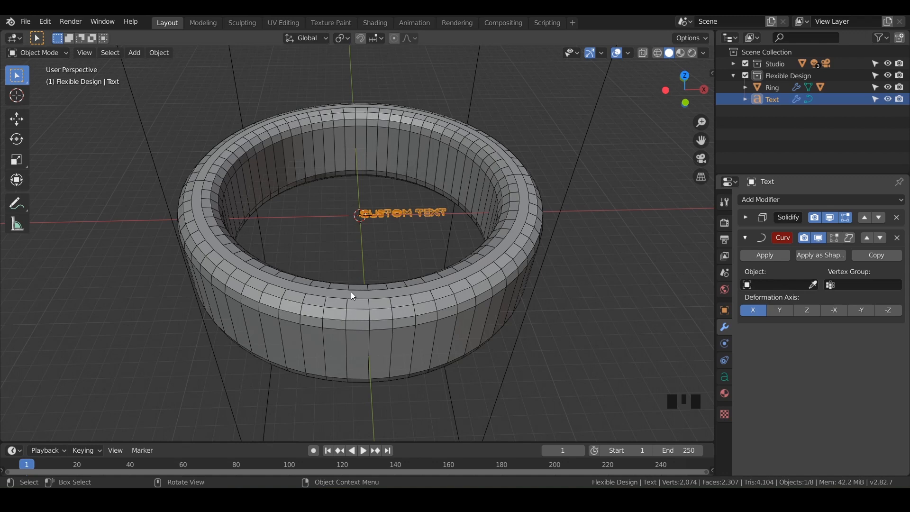
mouse_move(380, 227)
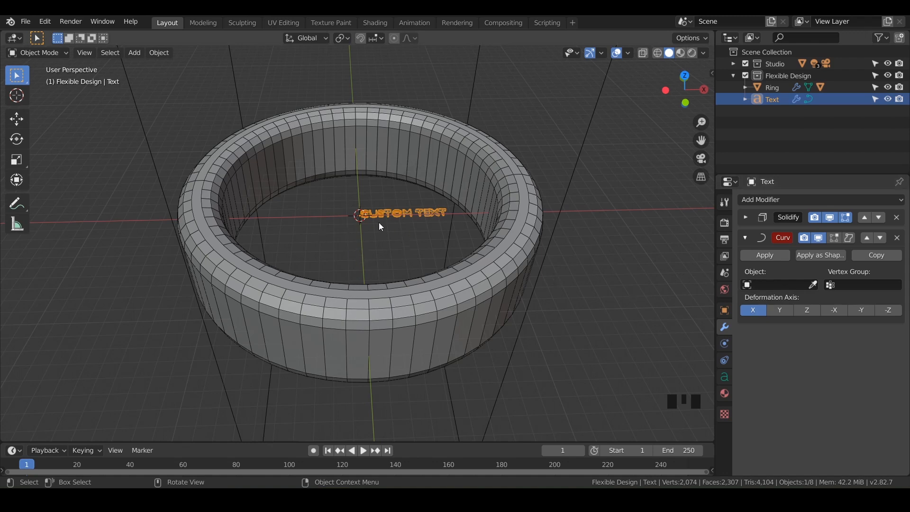
mouse_move(376, 248)
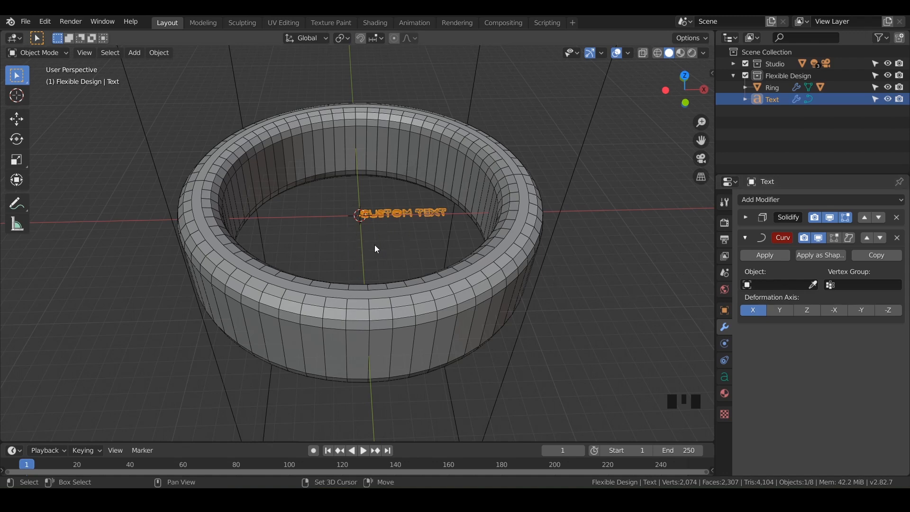
Add a Bezier circle and assign it as the text's Curve modifier object
key(shift+a)
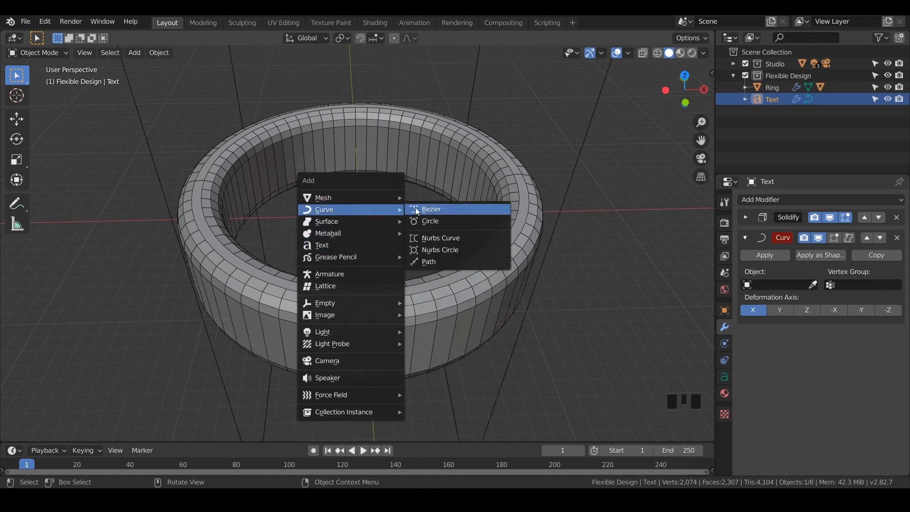
click(430, 221)
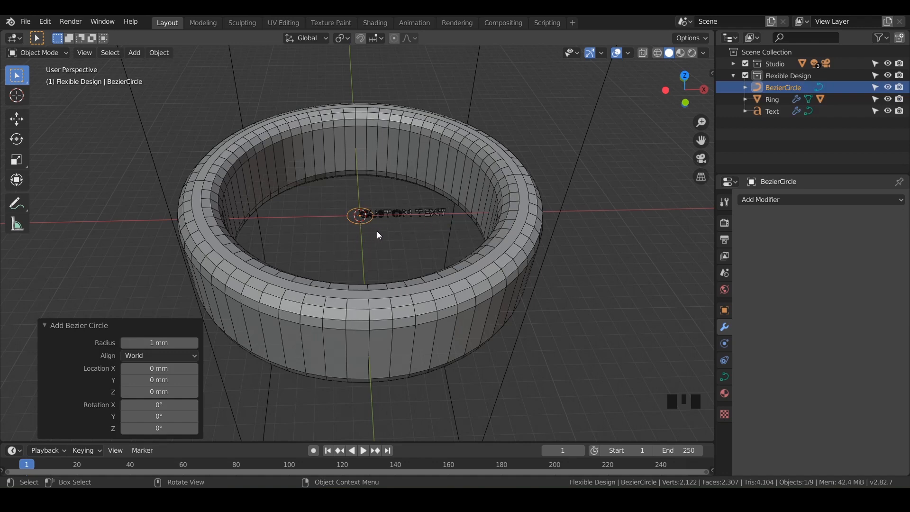
mouse_move(400, 219)
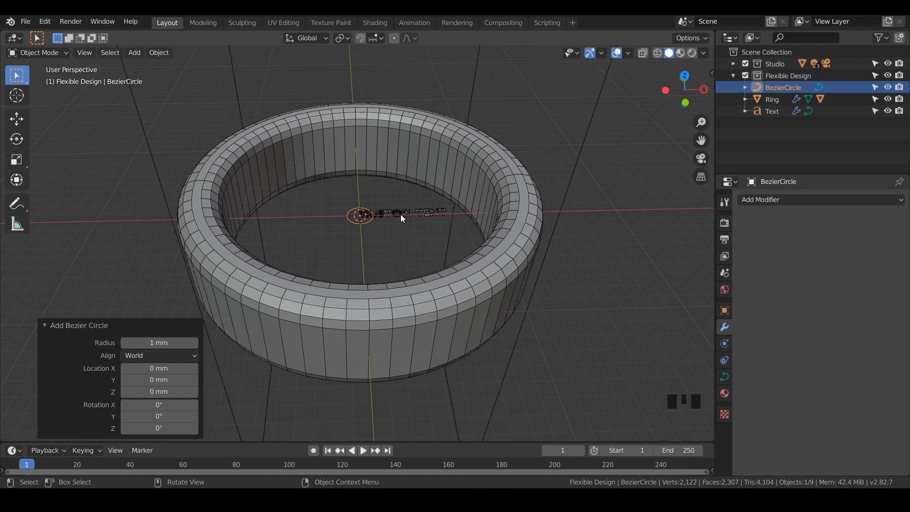
click(771, 111)
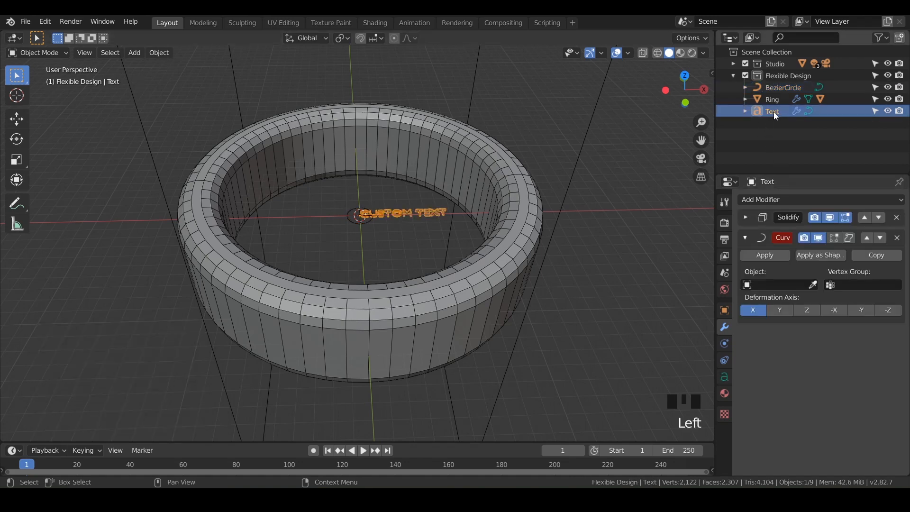
click(778, 284)
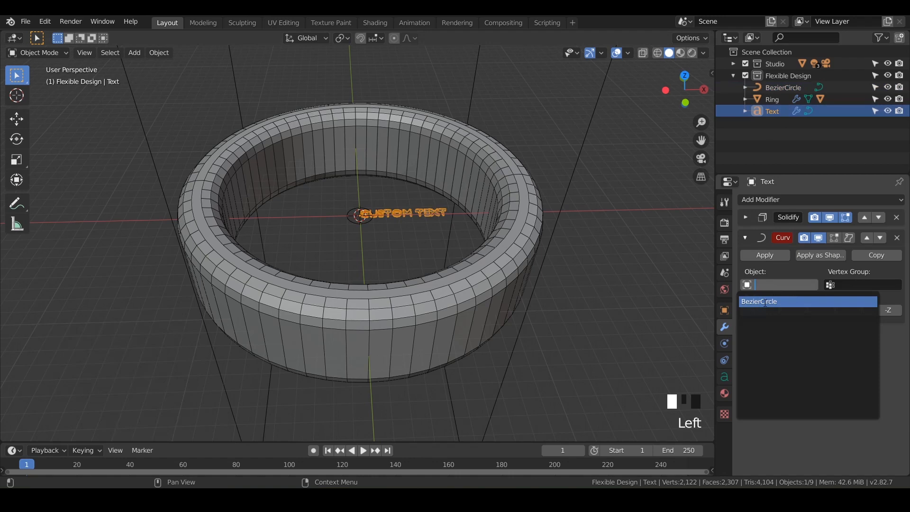
click(758, 301)
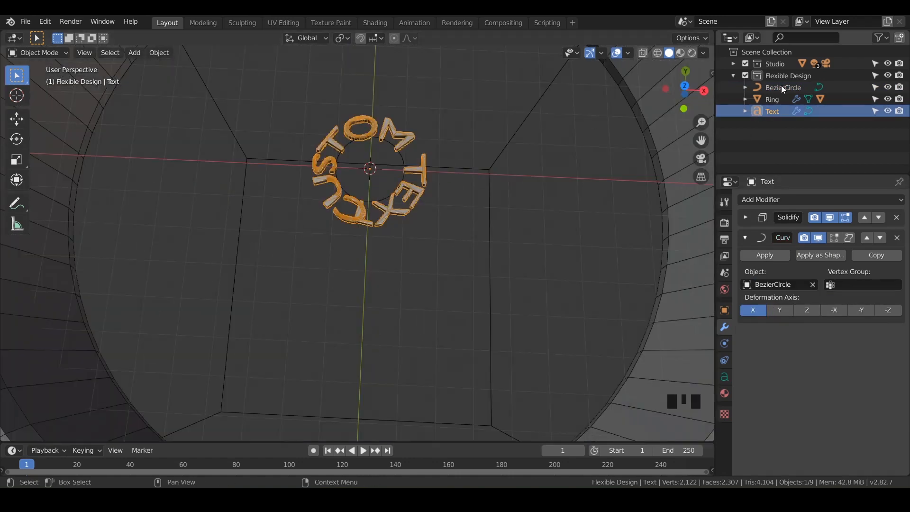
scroll(down, 3)
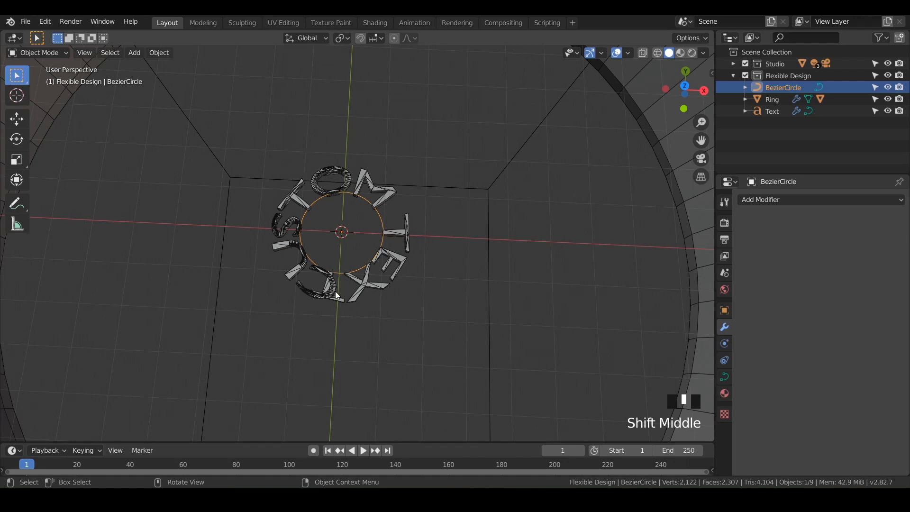
Scale up the Bezier circle in top view so the text follows the ring's wall
key(s)
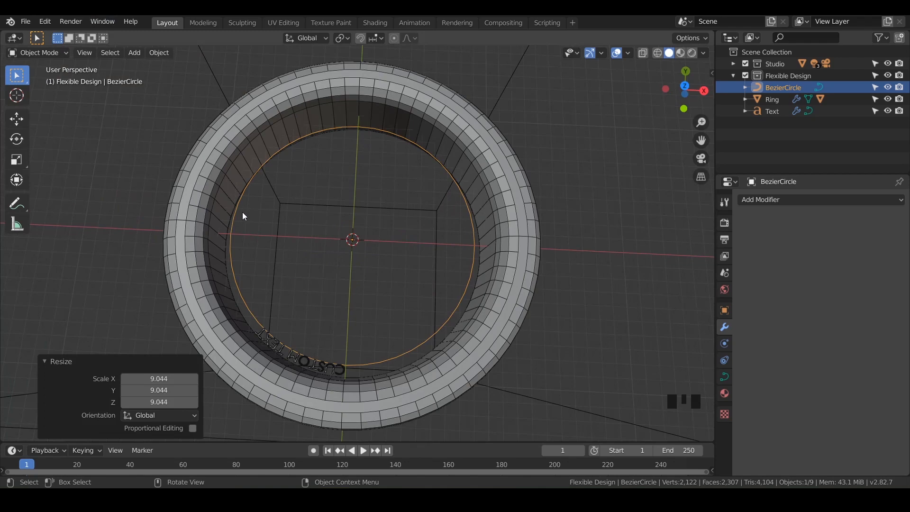
key(NUMPAD_7)
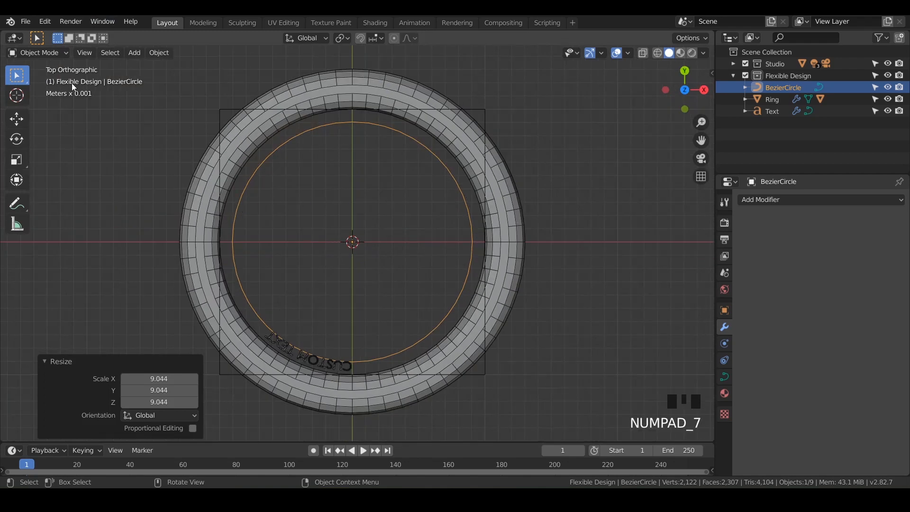
mouse_move(435, 178)
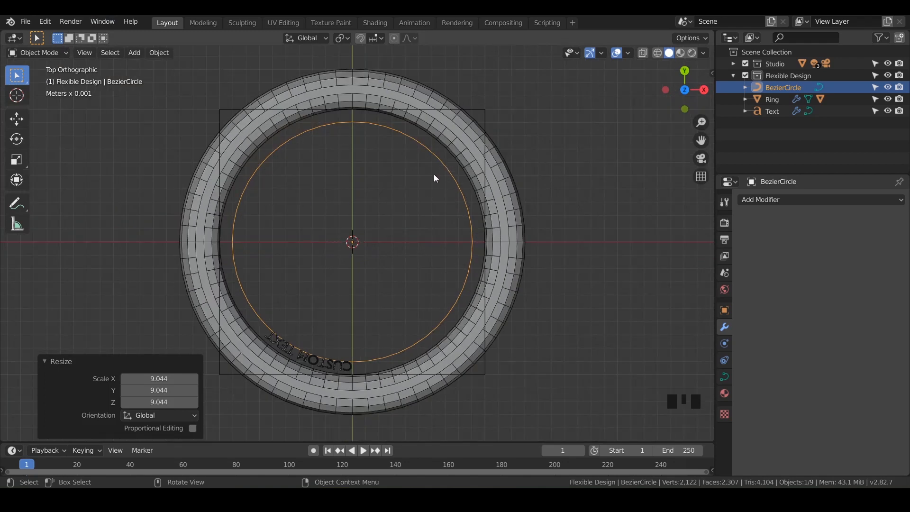
key(s)
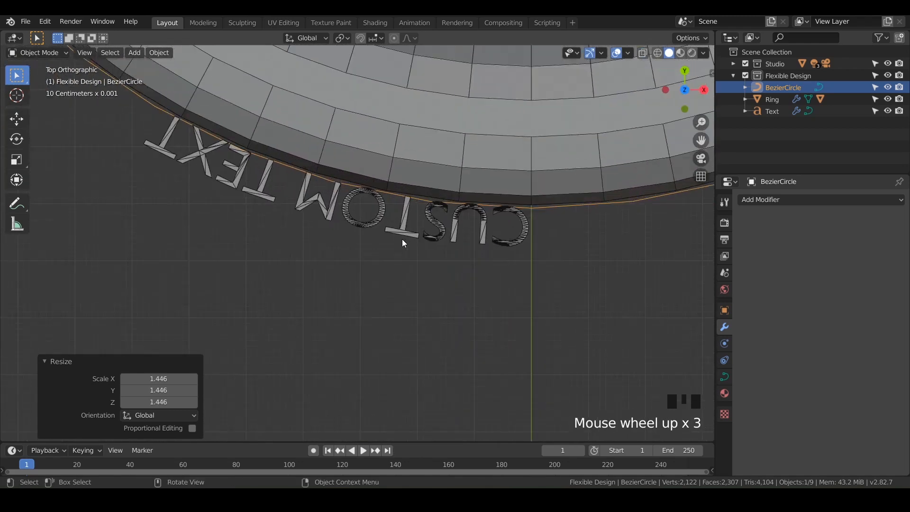
key(s)
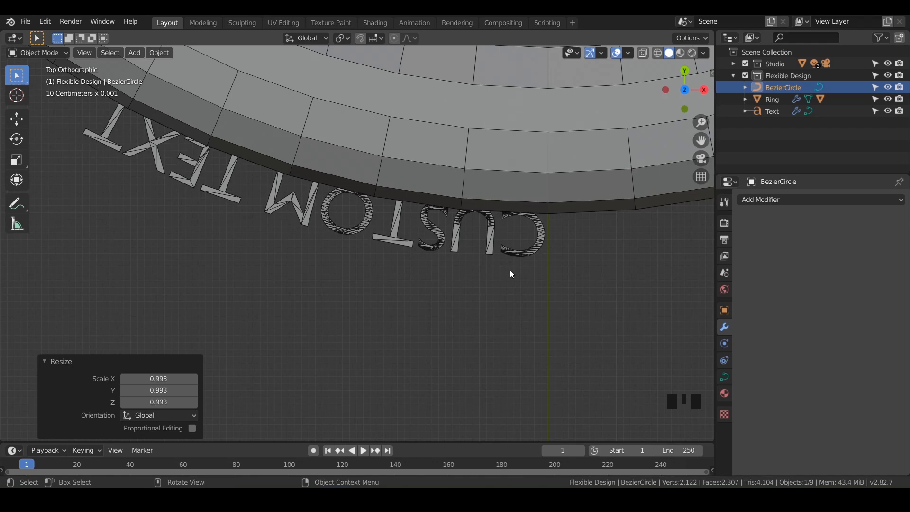
mouse_move(435, 306)
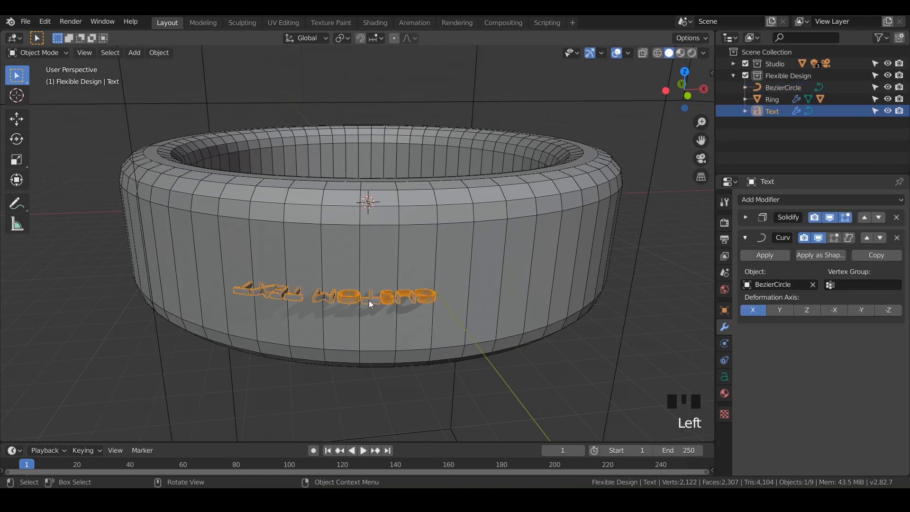
mouse_move(328, 310)
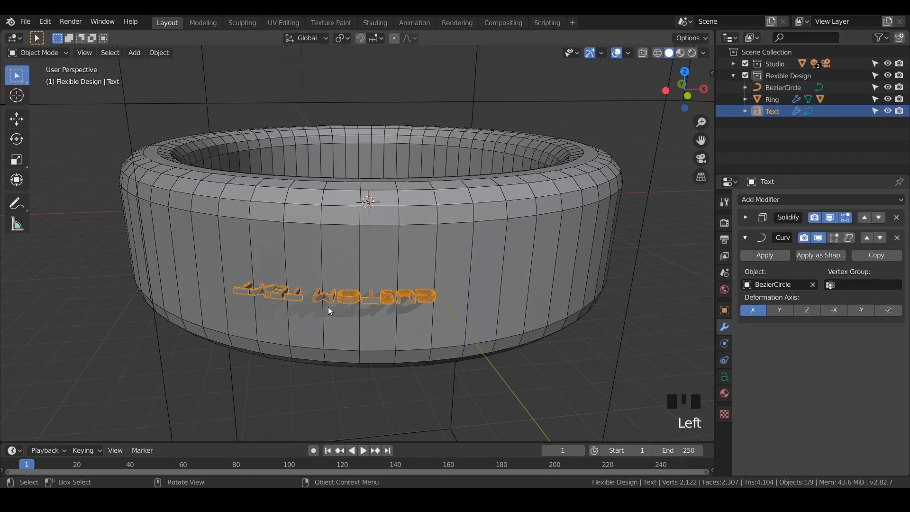
Rotate CUSTOM TEXT 90° about the X axis so the letters stand upright
key(r)
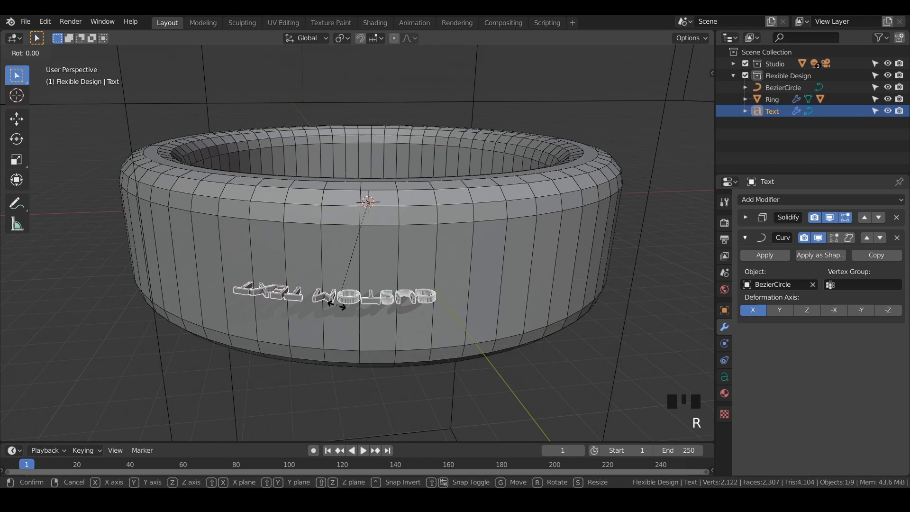
key(x)
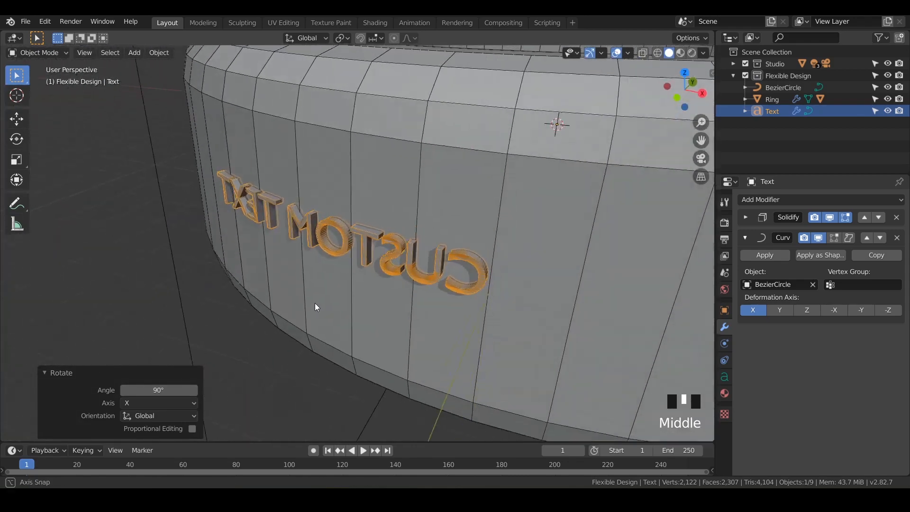
drag(316, 307, 356, 303)
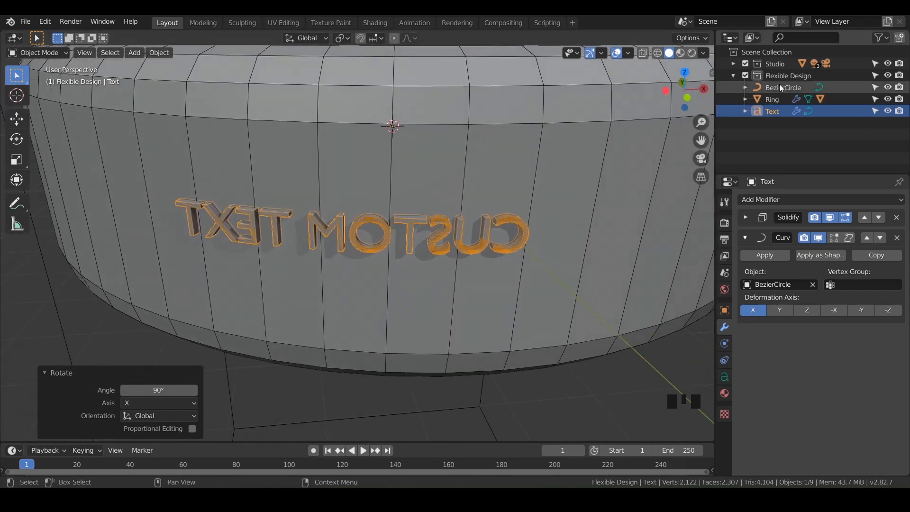
click(783, 87)
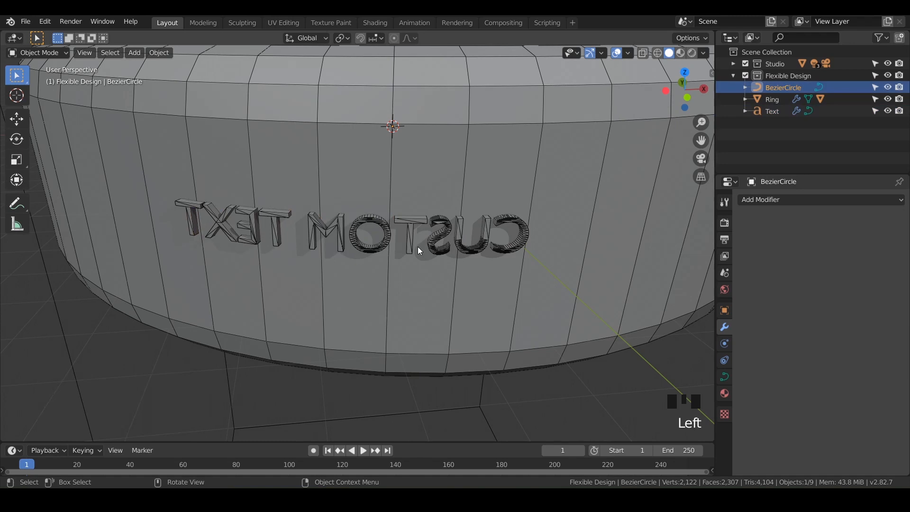
In Edit Mode, apply Segments > Switch Direction to the Bezier circle
click(39, 52)
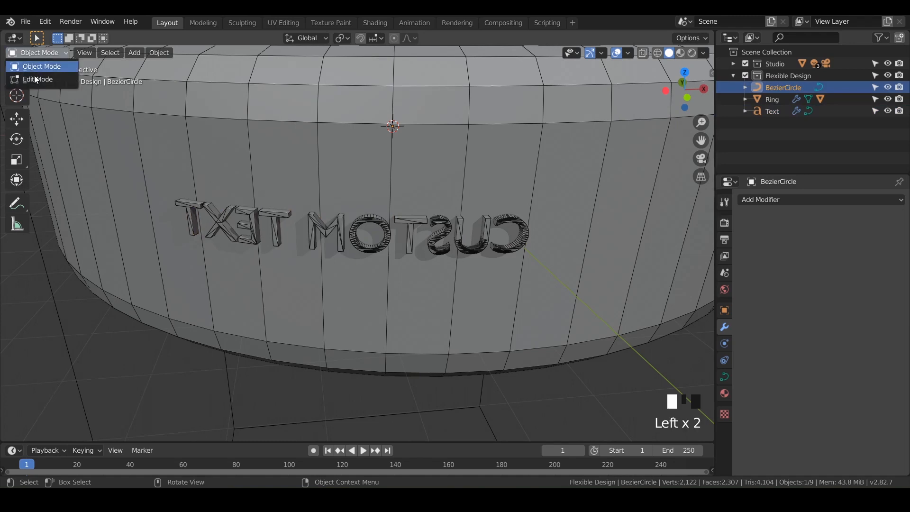
click(38, 79)
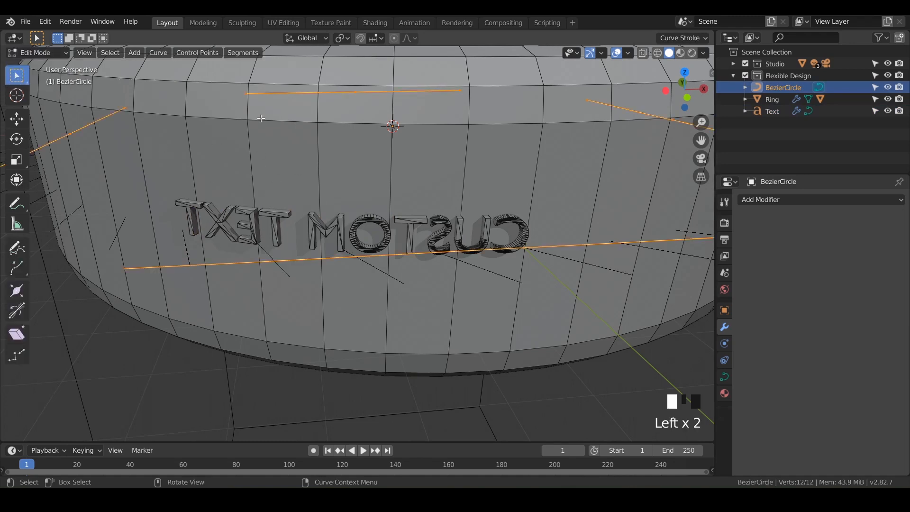
click(242, 53)
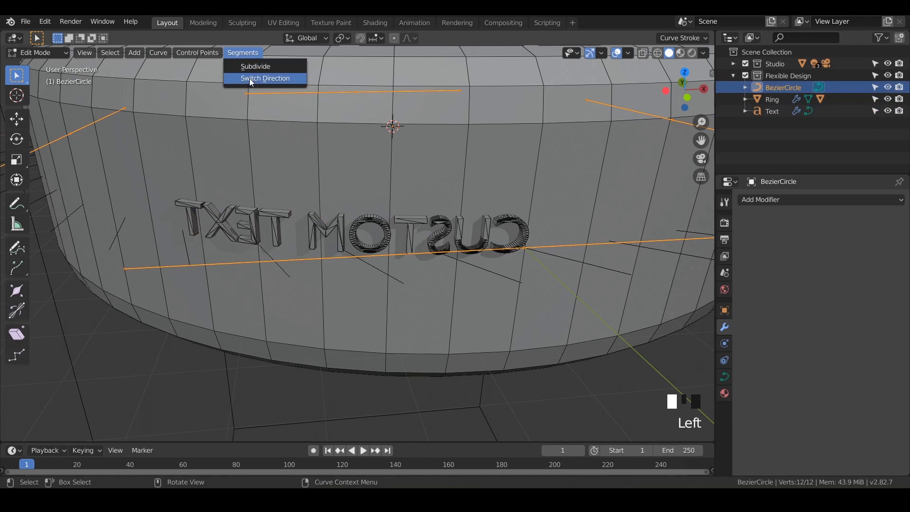
click(265, 78)
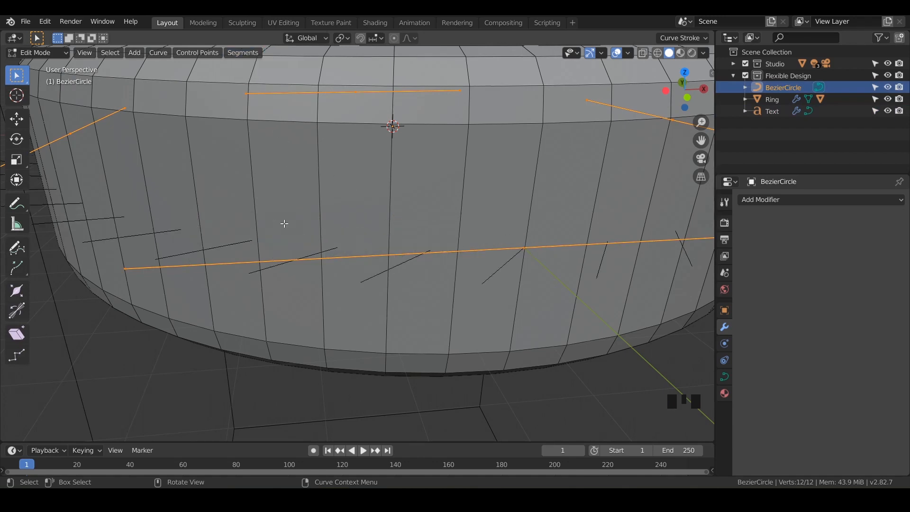
Zoom out, return to Object Mode with Tab, and reframe the view along the ring
scroll(down, 3)
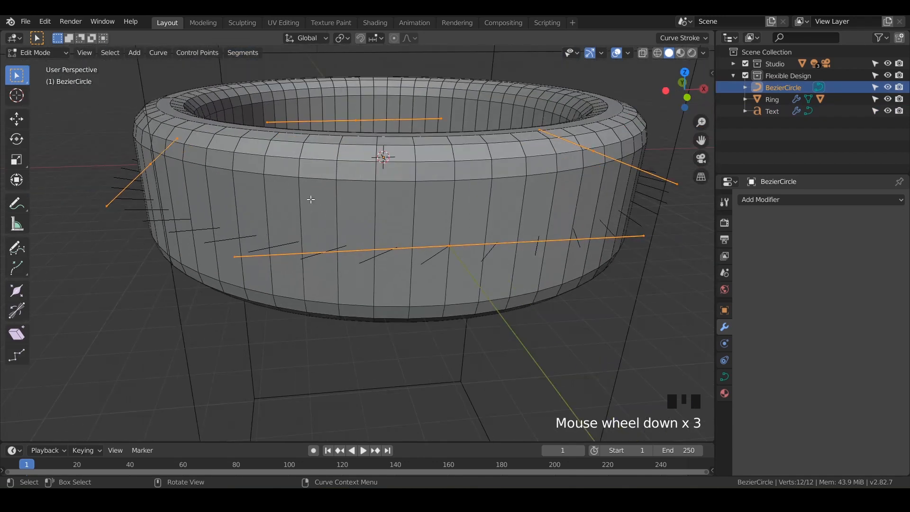
key(Tab)
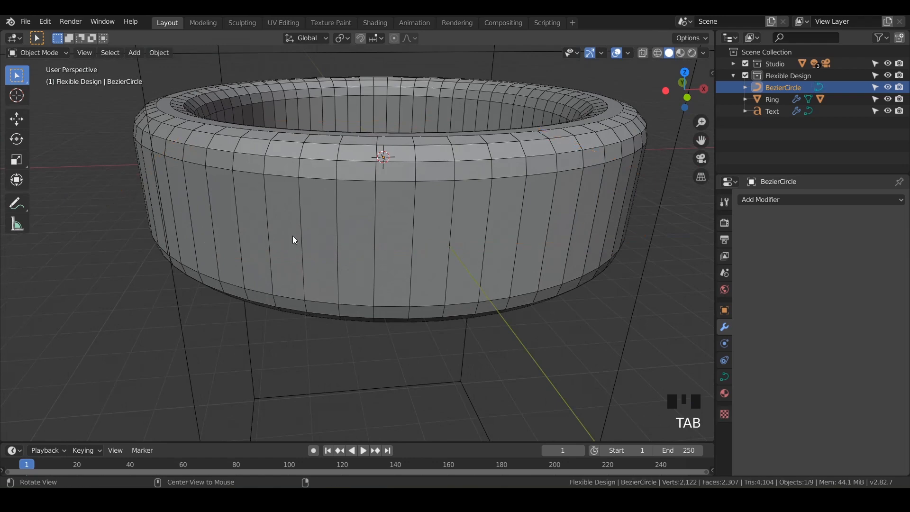
drag(406, 232, 406, 162)
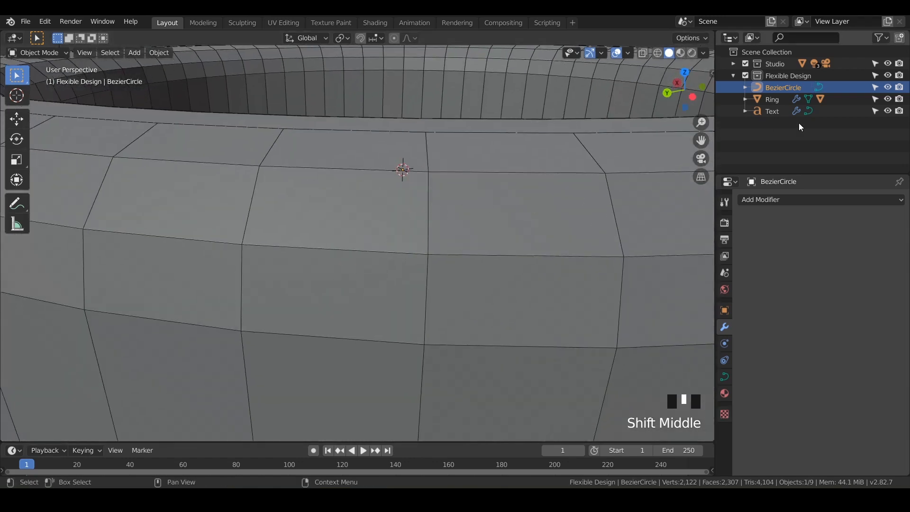
click(772, 110)
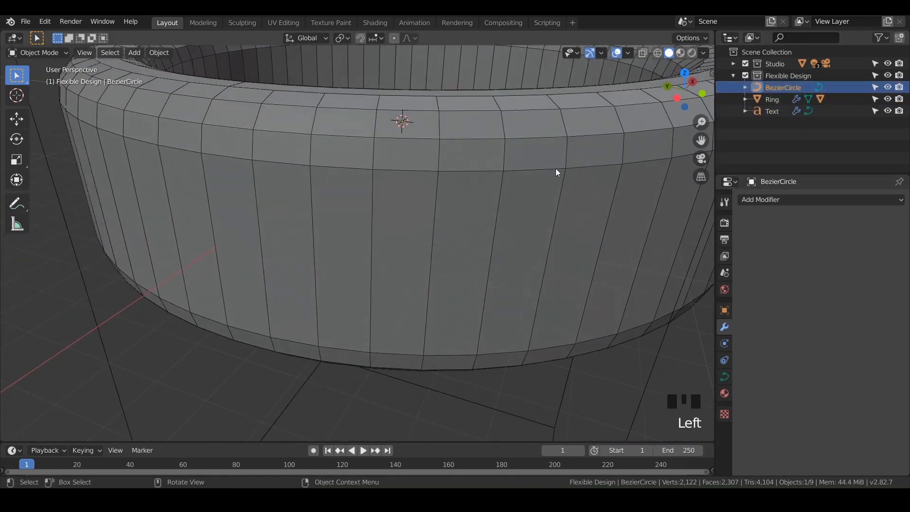
Scale the Bezier circle up to about 1.015 and pan closer to the curved text
key(s)
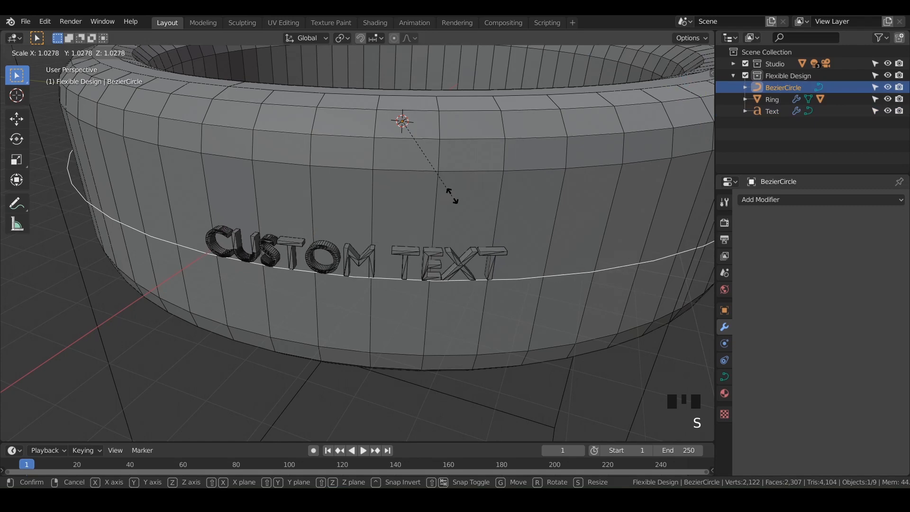
click(454, 197)
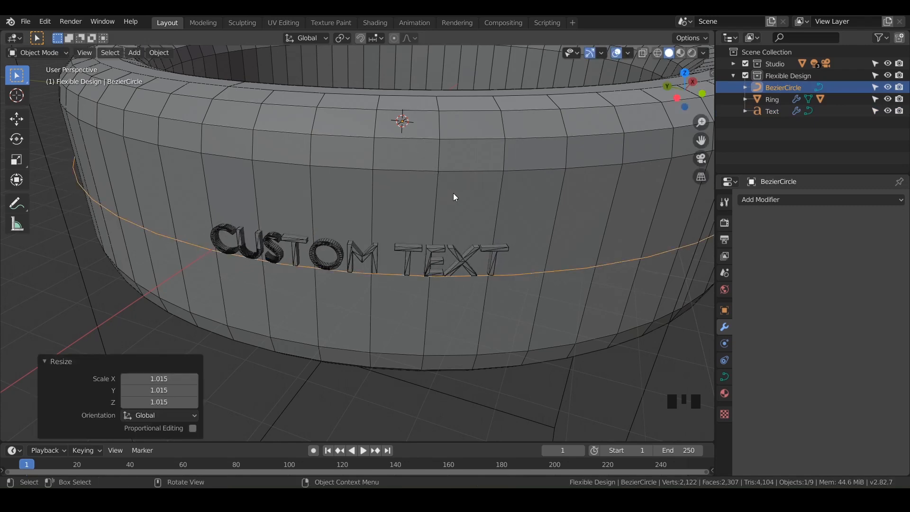
scroll(up, 3)
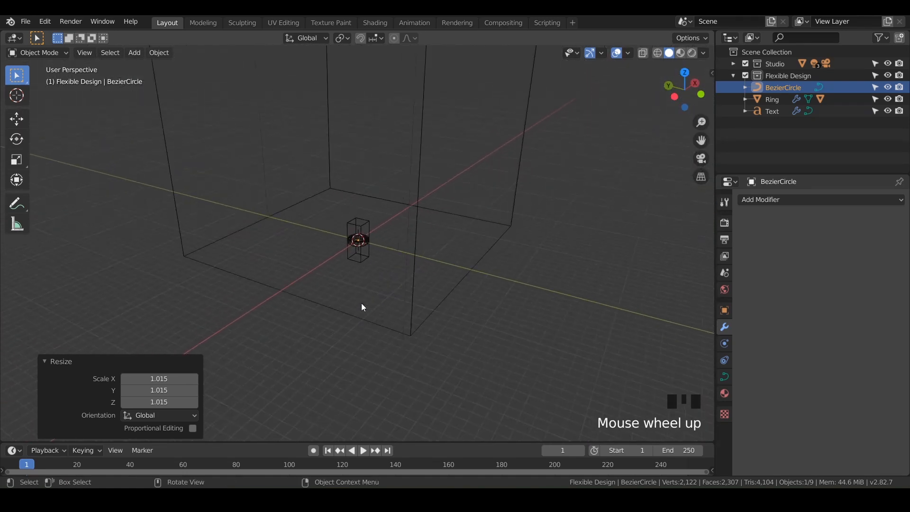
scroll(down, 3)
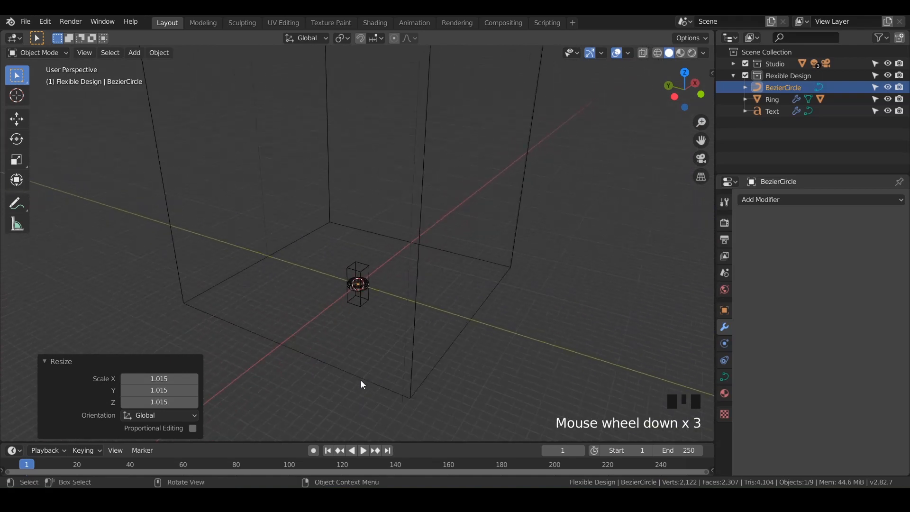
scroll(up, 3)
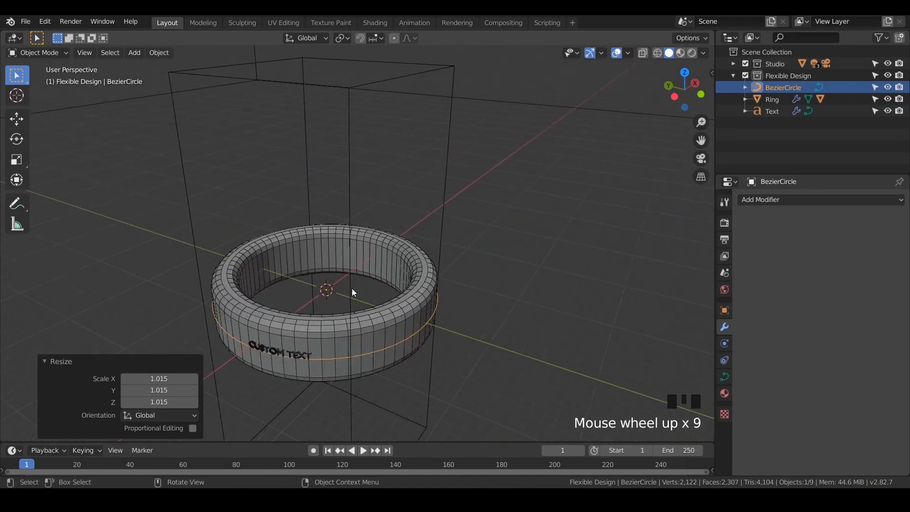
drag(351, 292, 469, 199)
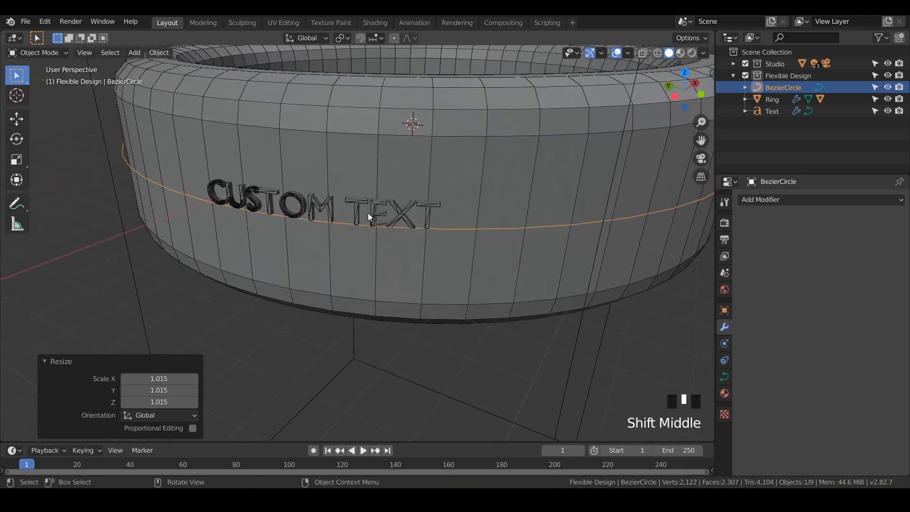
Scale the CUSTOM TEXT object up about 1.874 times and orbit to check the letters
click(771, 111)
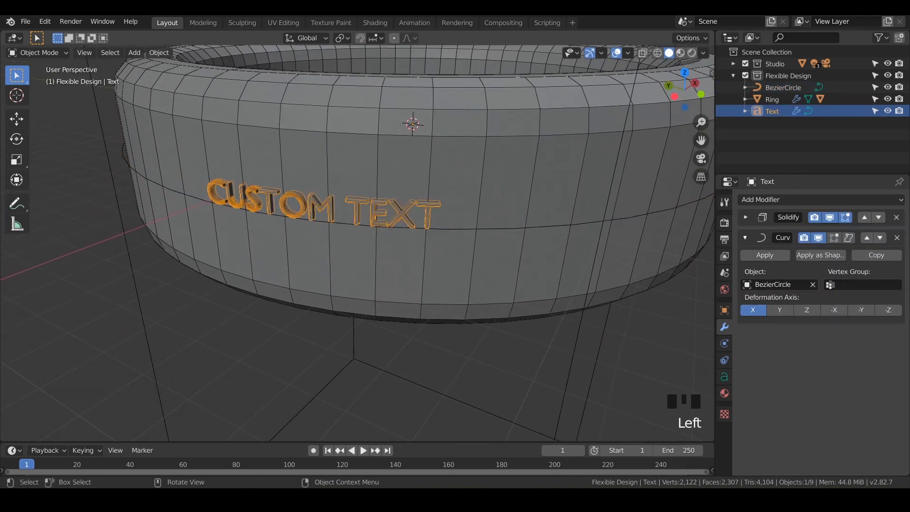
key(s)
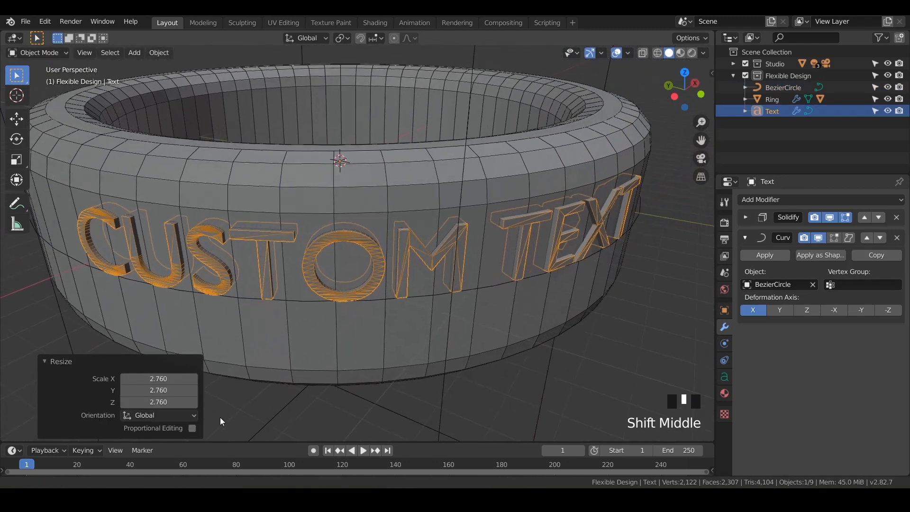
key(s)
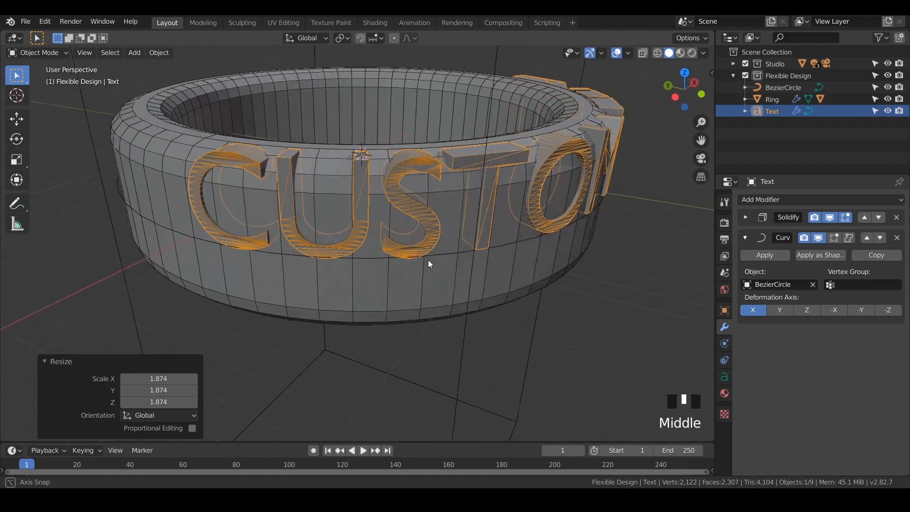
drag(428, 263, 372, 271)
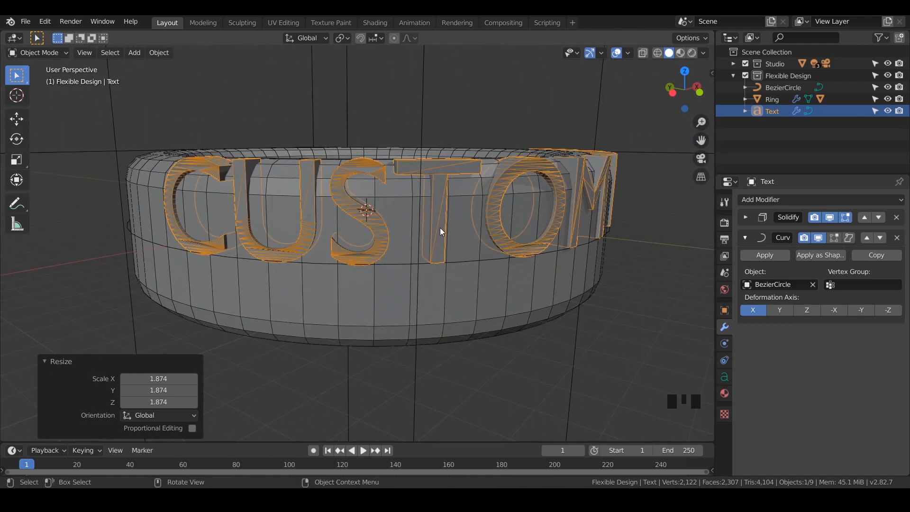
key(g)
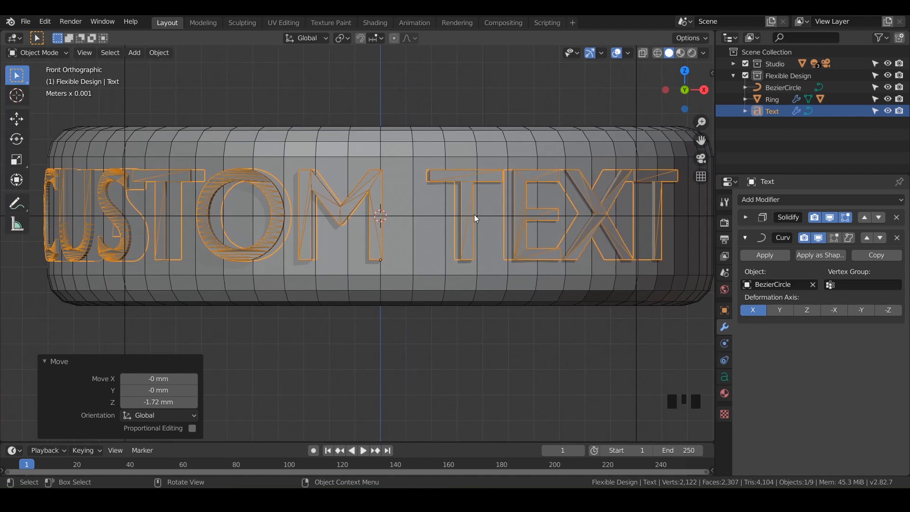
Move the text down along Z by about 0.408 mm
key(g)
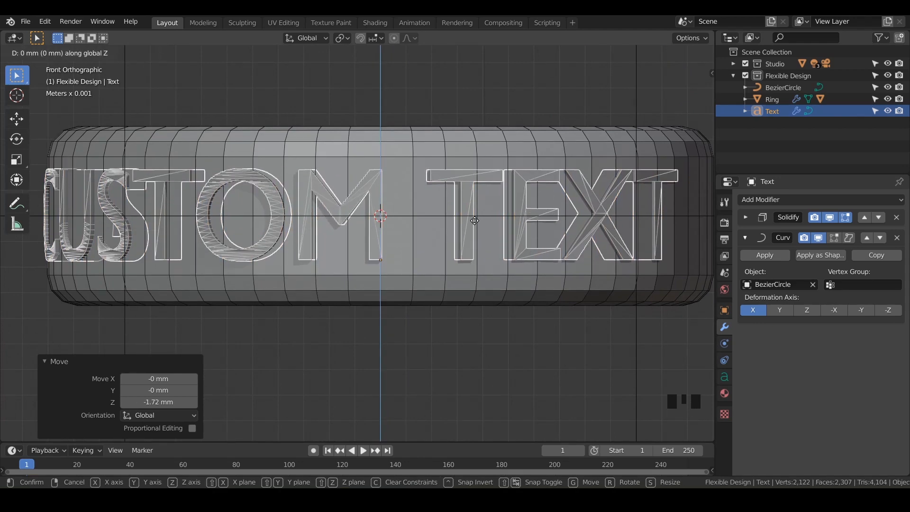
key(s)
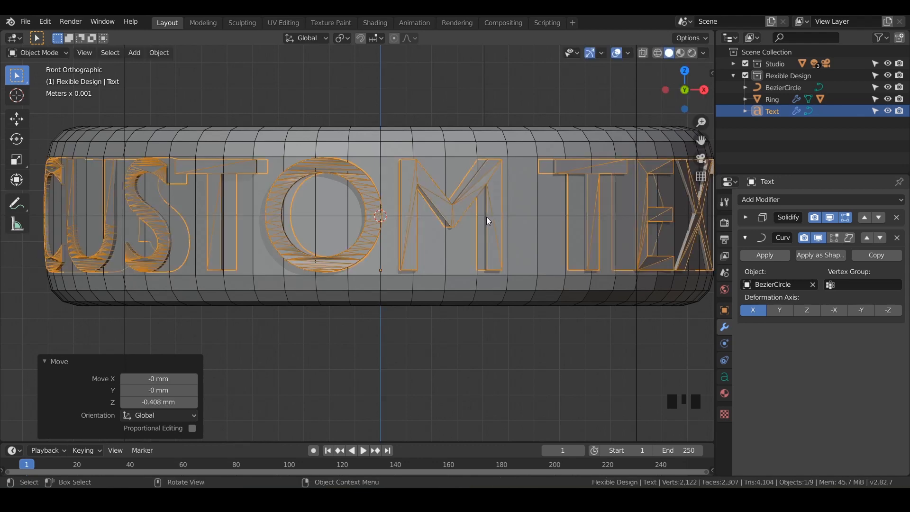
mouse_move(439, 235)
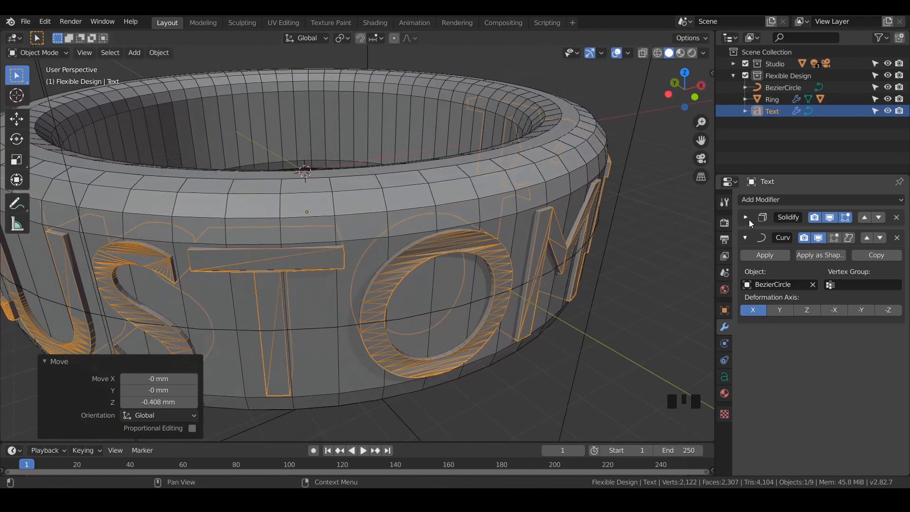
Expand the Solidify modifier, adjust Thickness, and drag Offset toward positive values
click(745, 217)
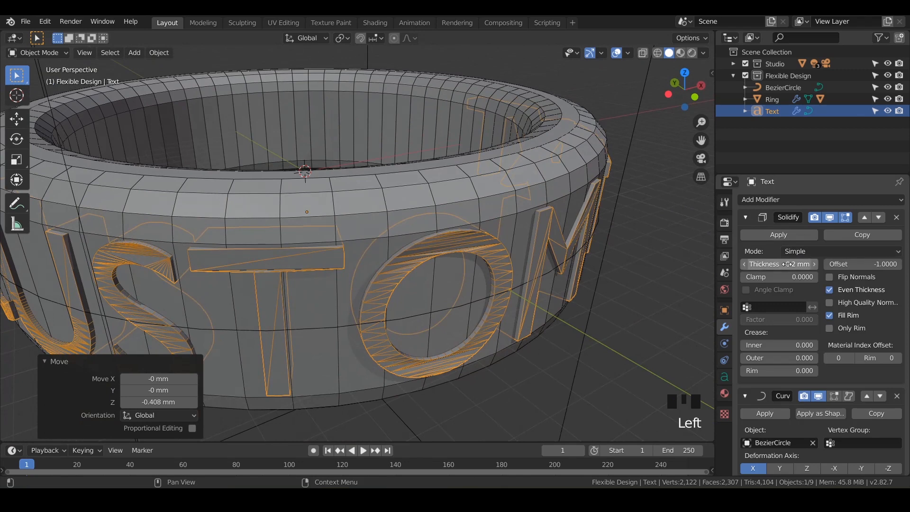
drag(801, 264, 789, 264)
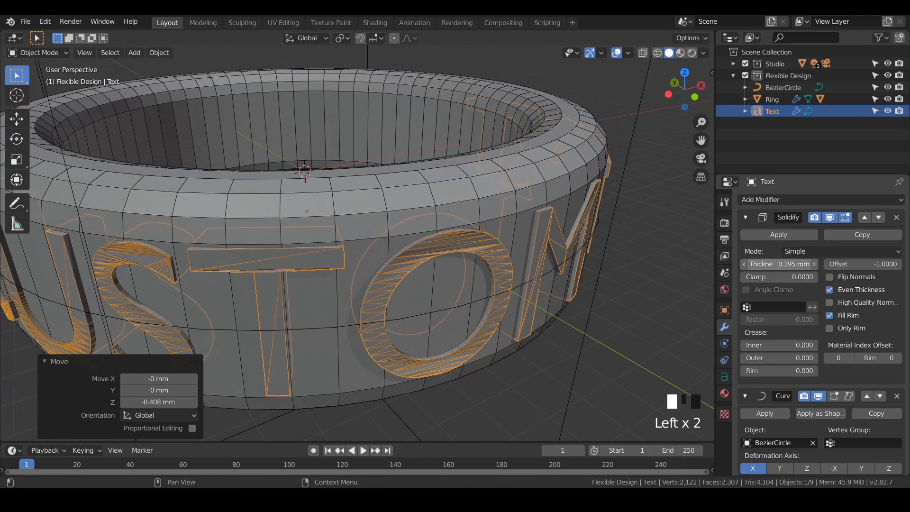
drag(789, 263, 765, 264)
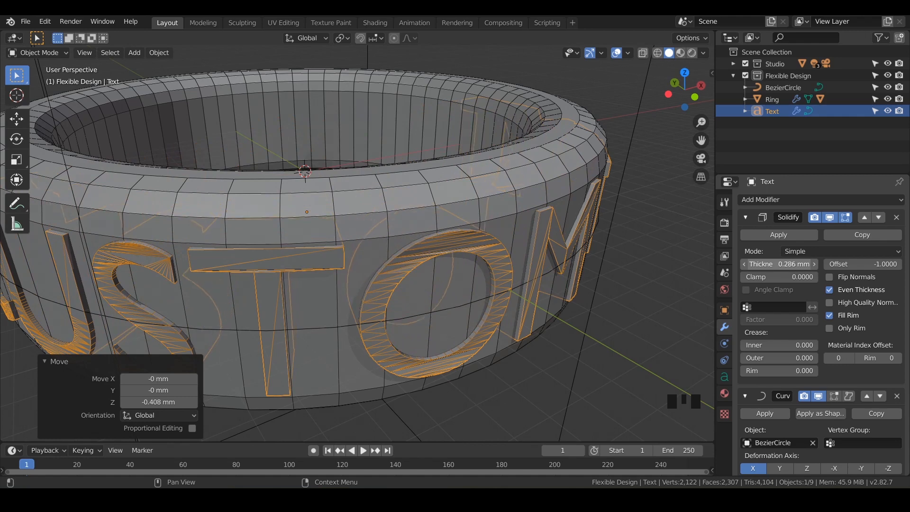
drag(789, 264, 777, 264)
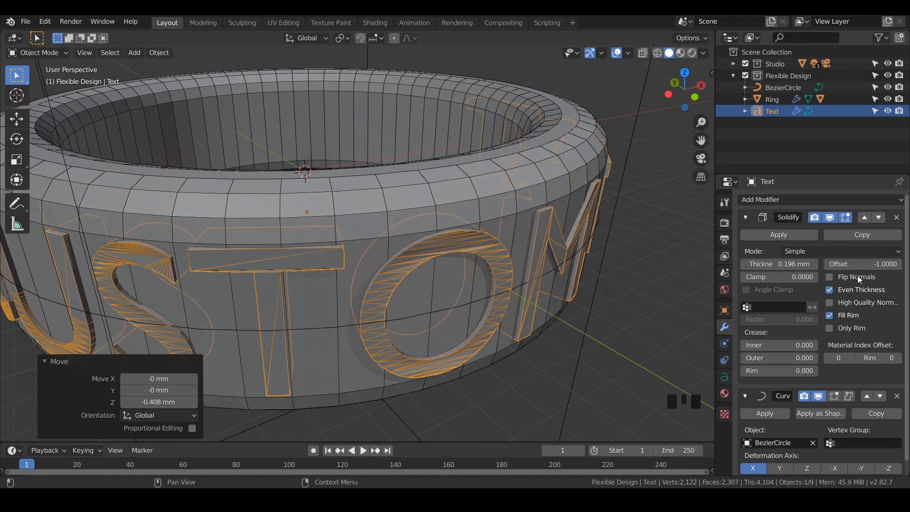
drag(862, 264, 882, 264)
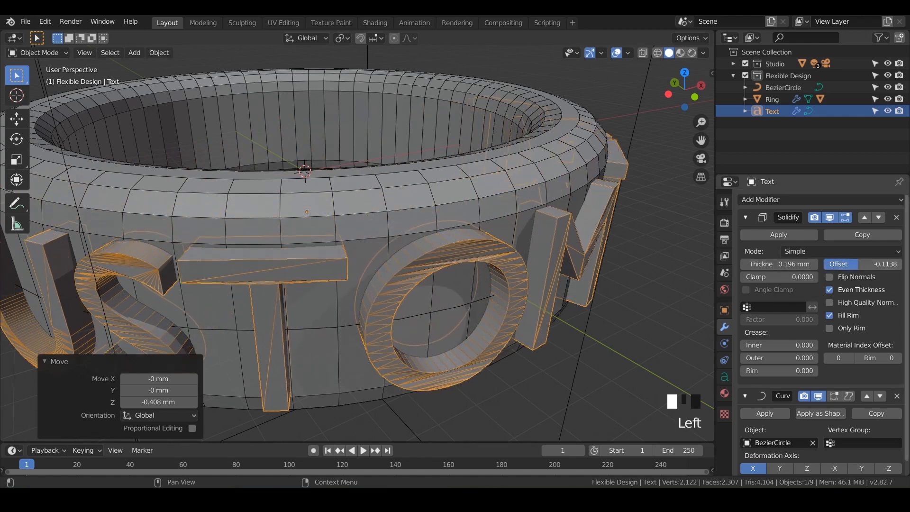
drag(863, 264, 882, 264)
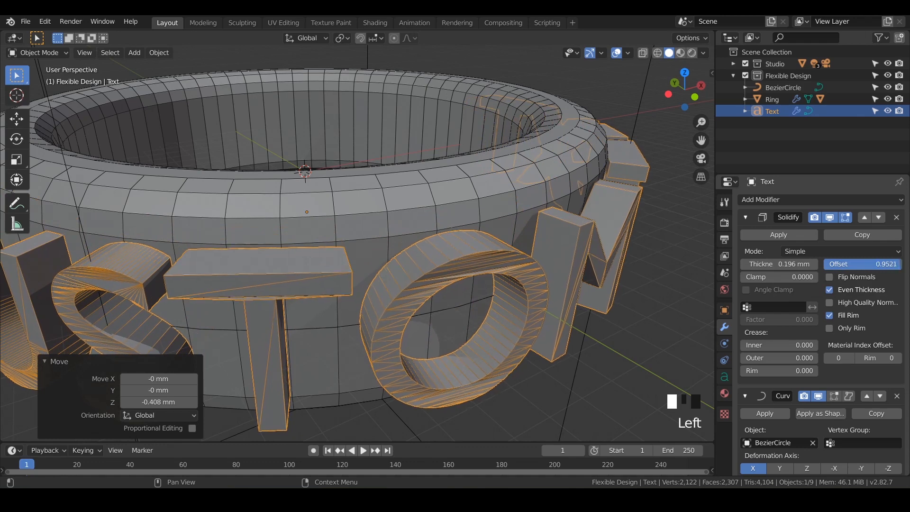
click(862, 264)
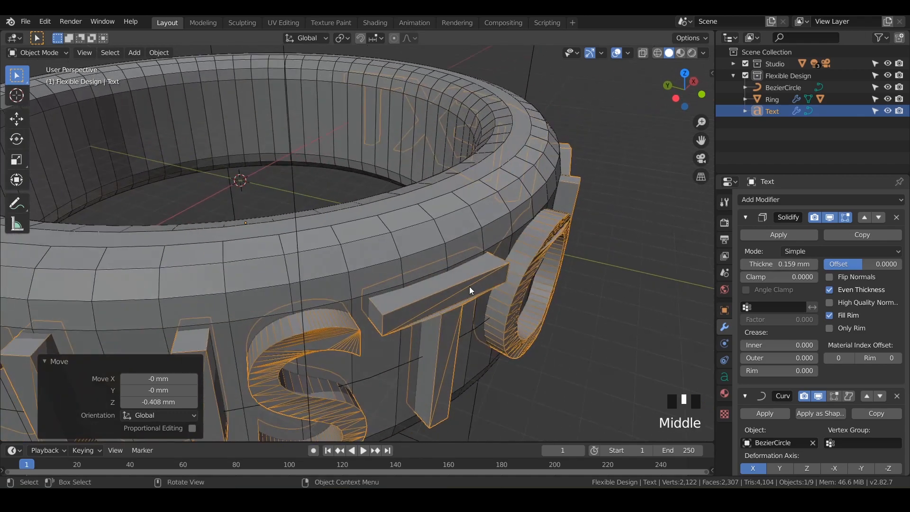
mouse_move(520, 237)
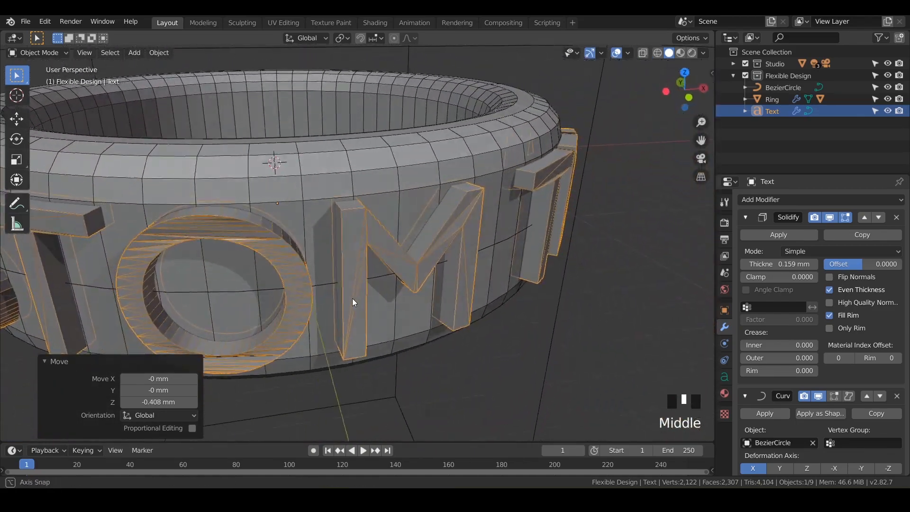
Orbit and pan around the ring to inspect the raised letters from every side
drag(348, 302, 331, 291)
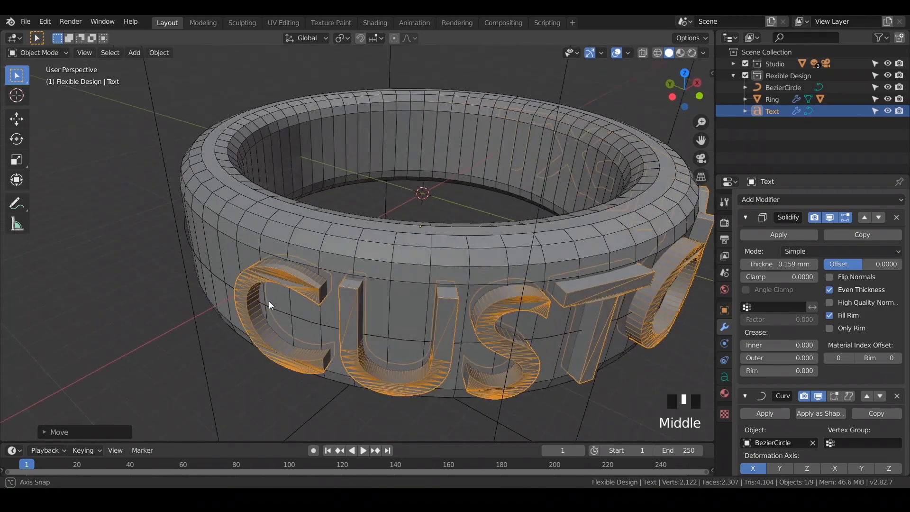
drag(270, 305, 378, 289)
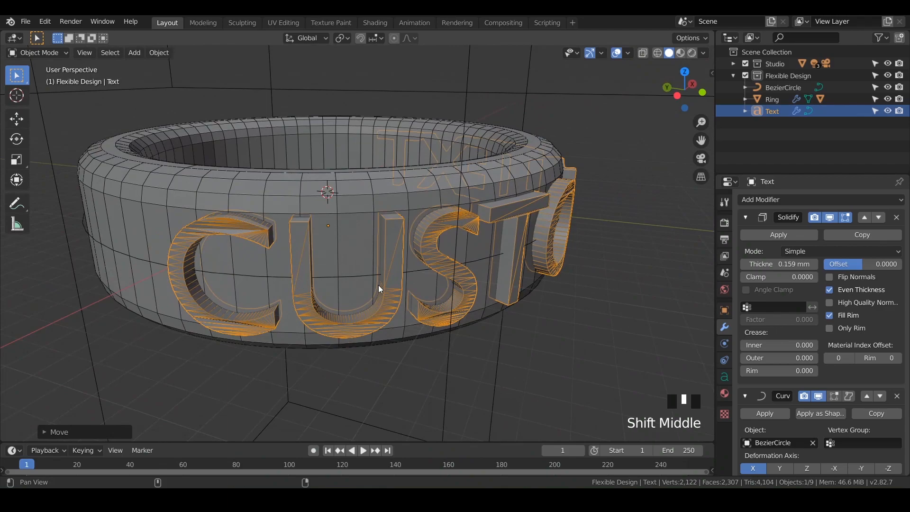
drag(377, 290, 424, 284)
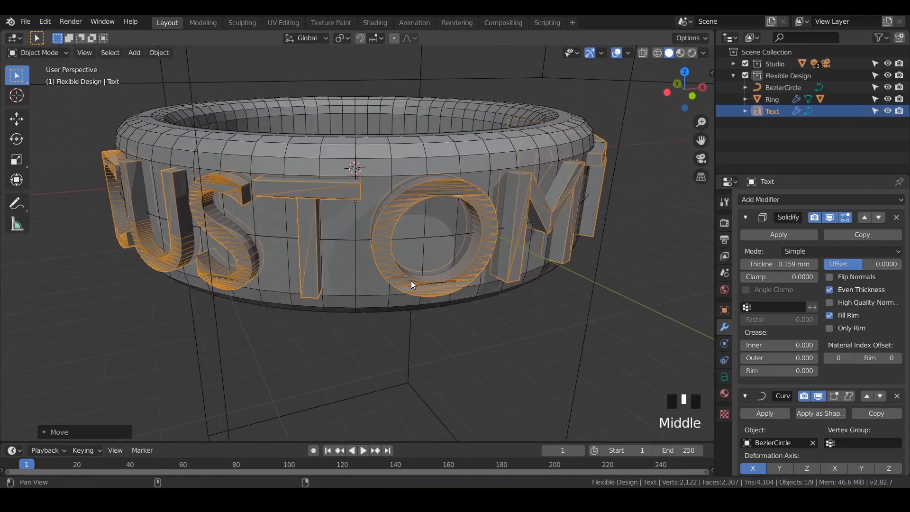
drag(411, 284, 458, 290)
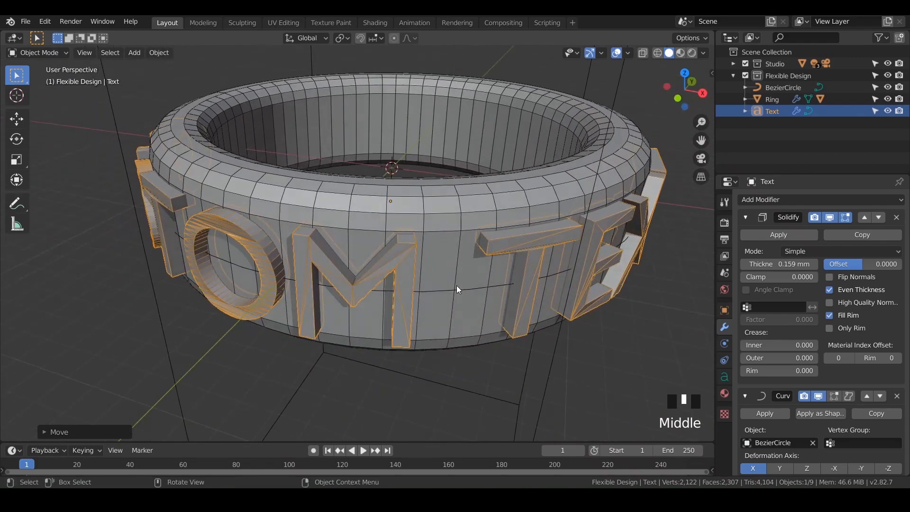
drag(455, 290, 507, 325)
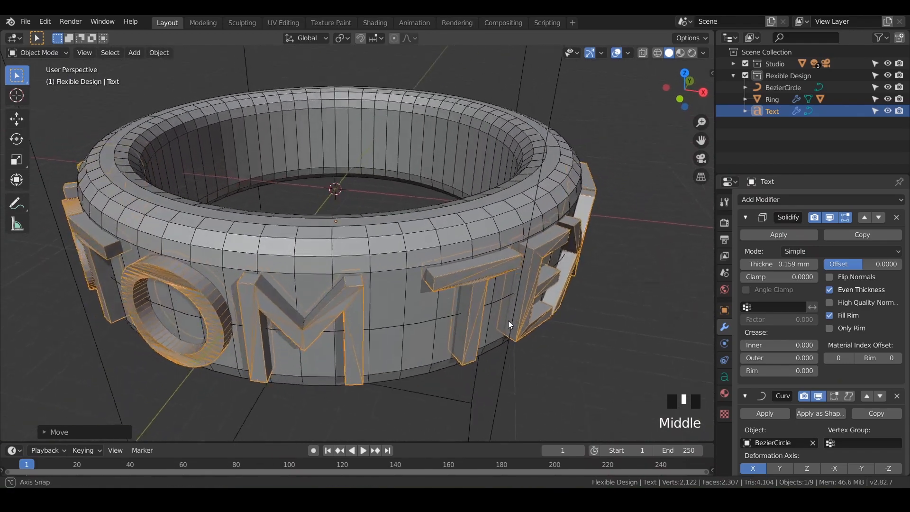
drag(507, 325, 461, 312)
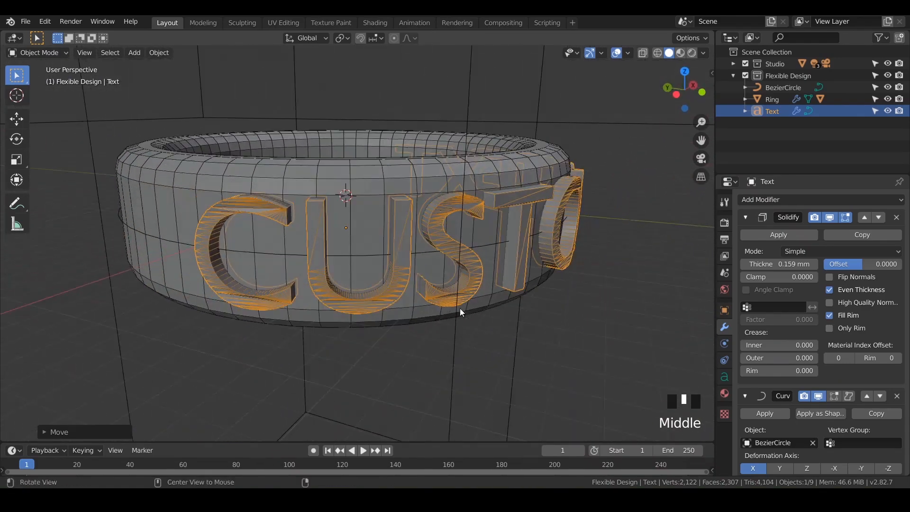